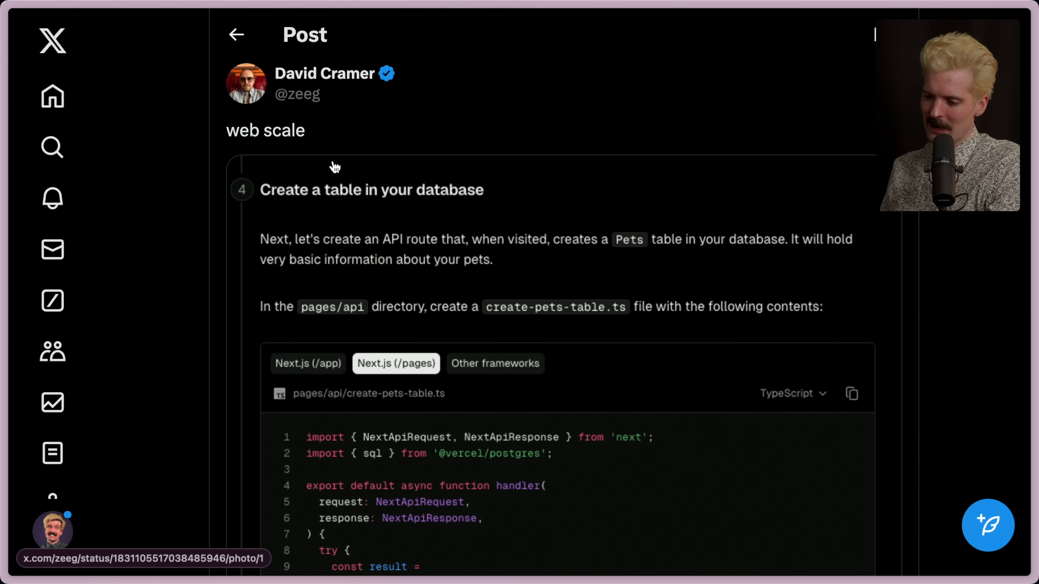
Scroll the X feed to the 'web scale' post with the Pets table API route screenshot.
{"action": "scroll", "scroll_direction": "down", "scroll_amount": 3}
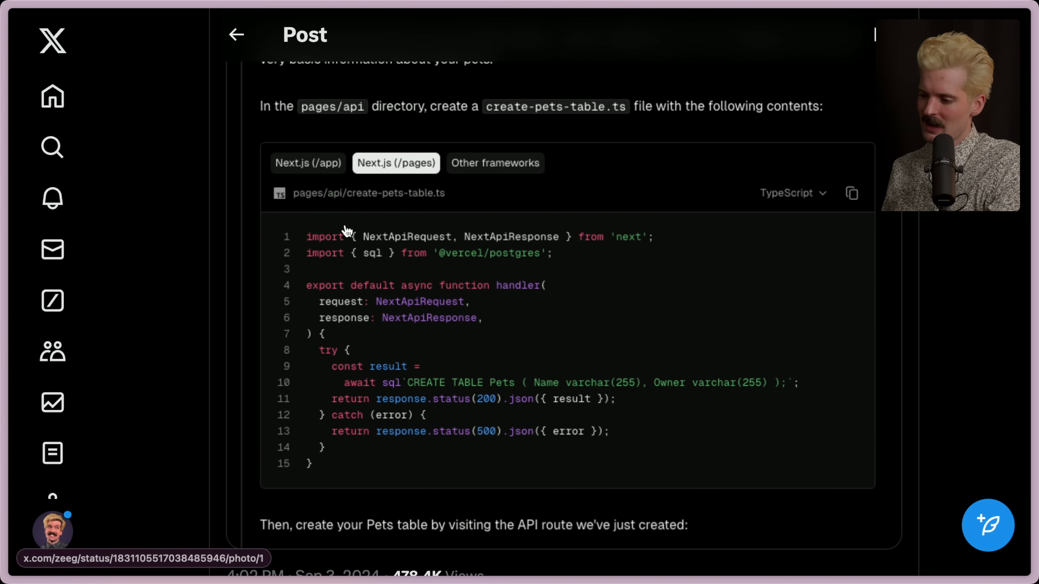
{"action": "mouse_move", "coordinate": [398, 239]}
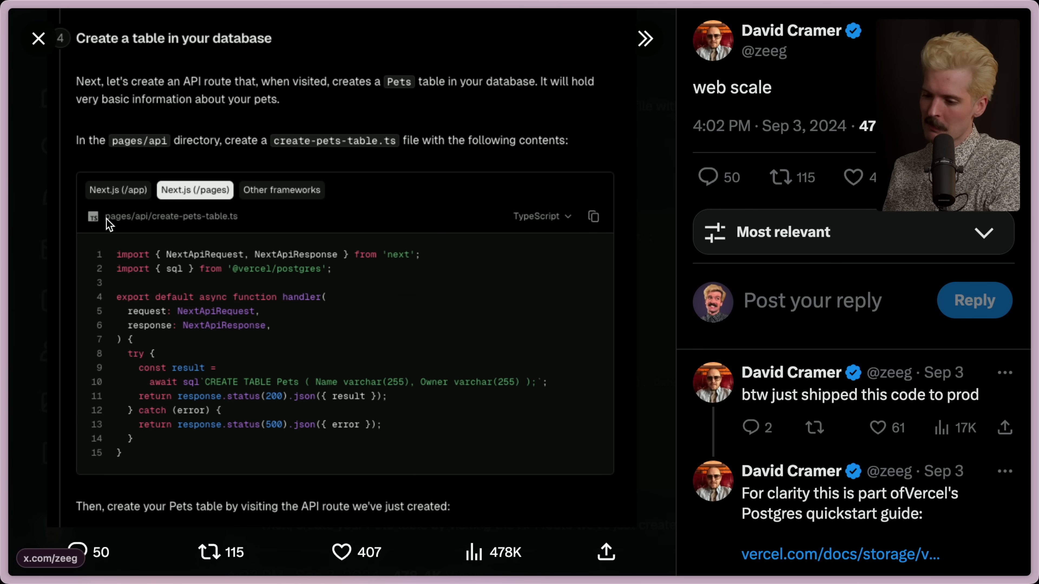
{"action": "mouse_move", "coordinate": [208, 225]}
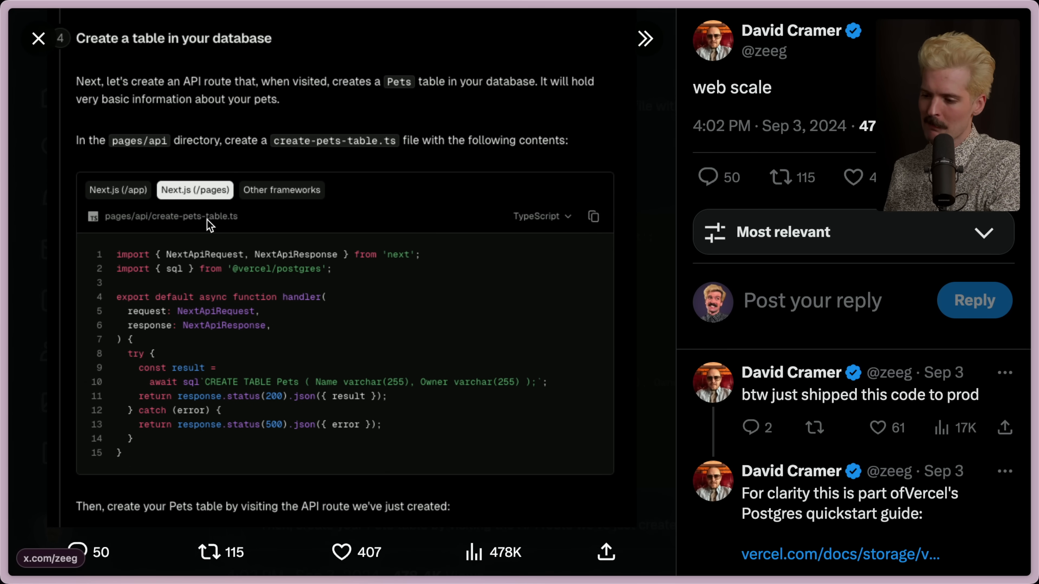
{"action": "mouse_move", "coordinate": [164, 313]}
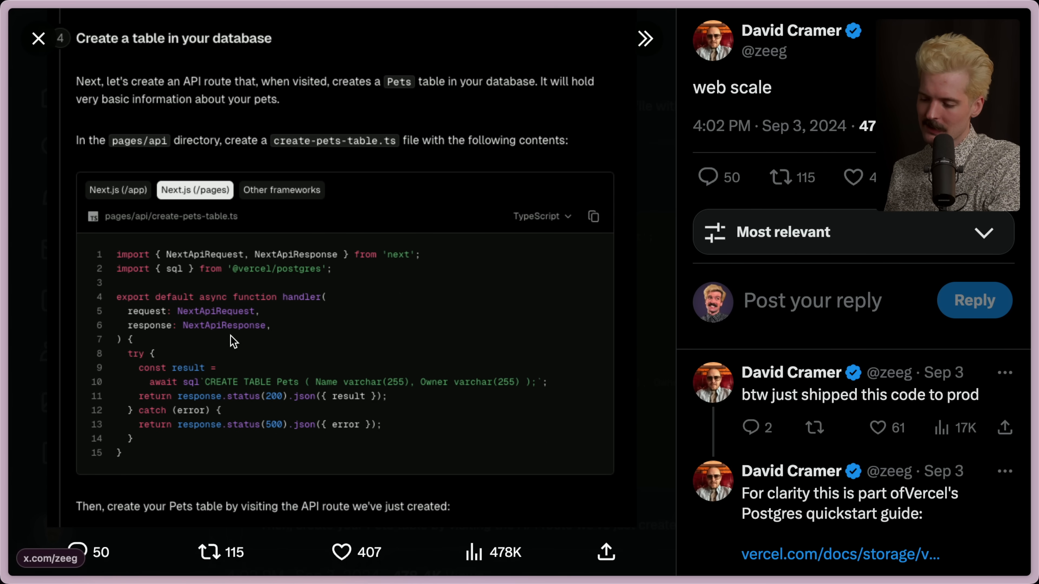
{"action": "mouse_move", "coordinate": [137, 381]}
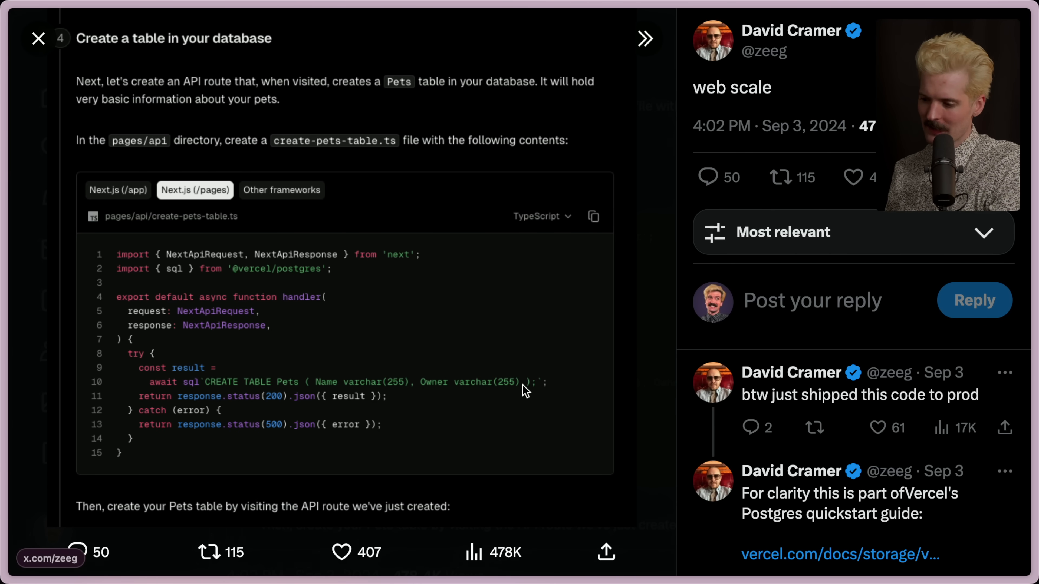
{"action": "mouse_move", "coordinate": [192, 497]}
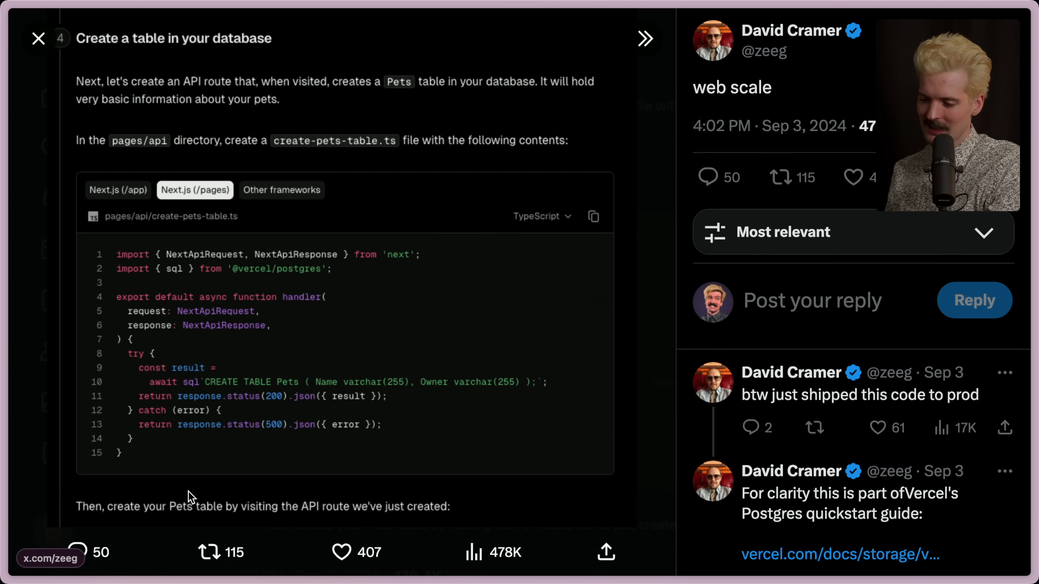
{"action": "mouse_move", "coordinate": [192, 496]}
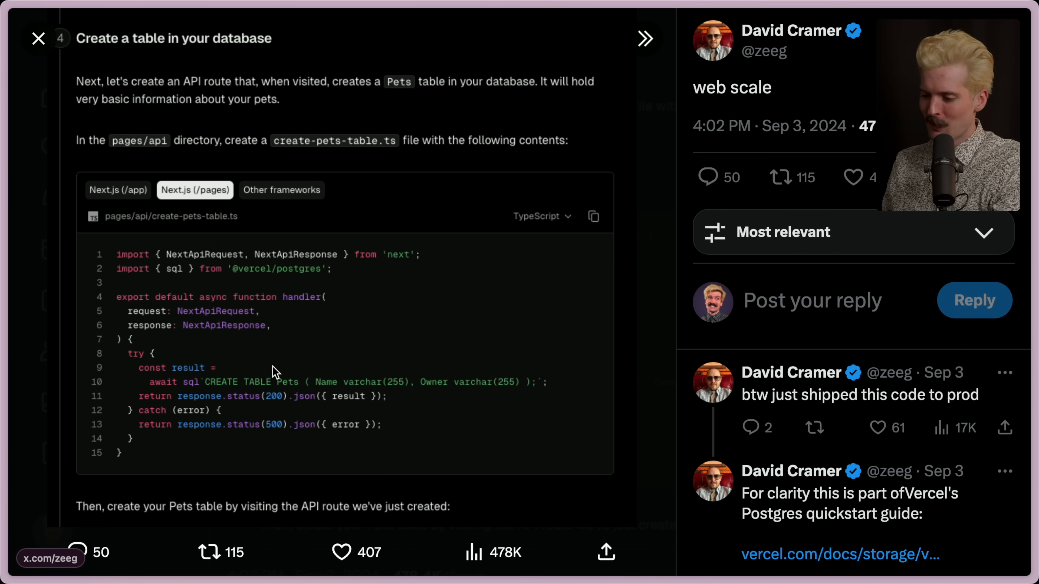
{"action": "mouse_move", "coordinate": [224, 349]}
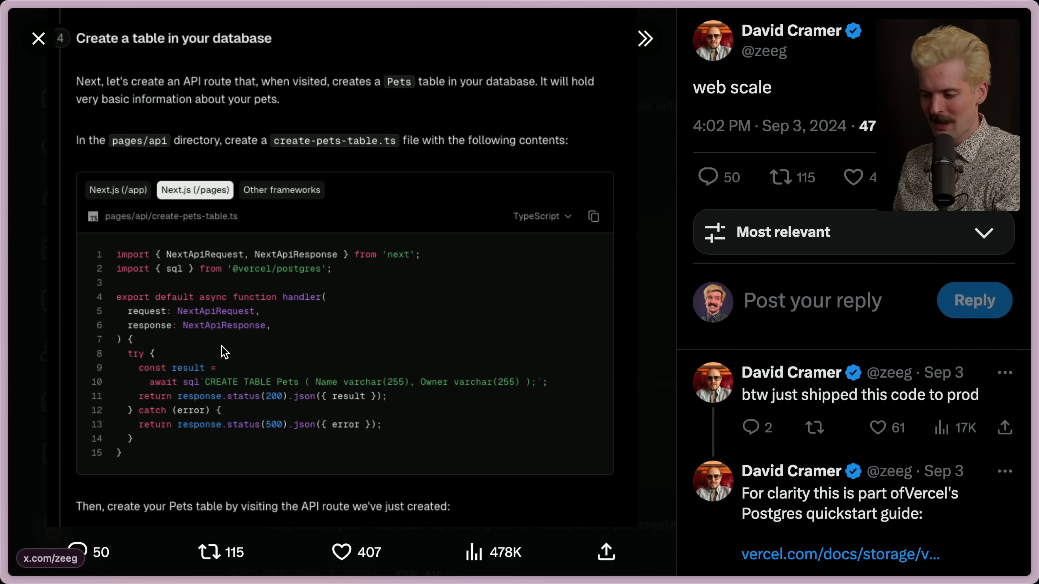
{"action": "mouse_move", "coordinate": [192, 396]}
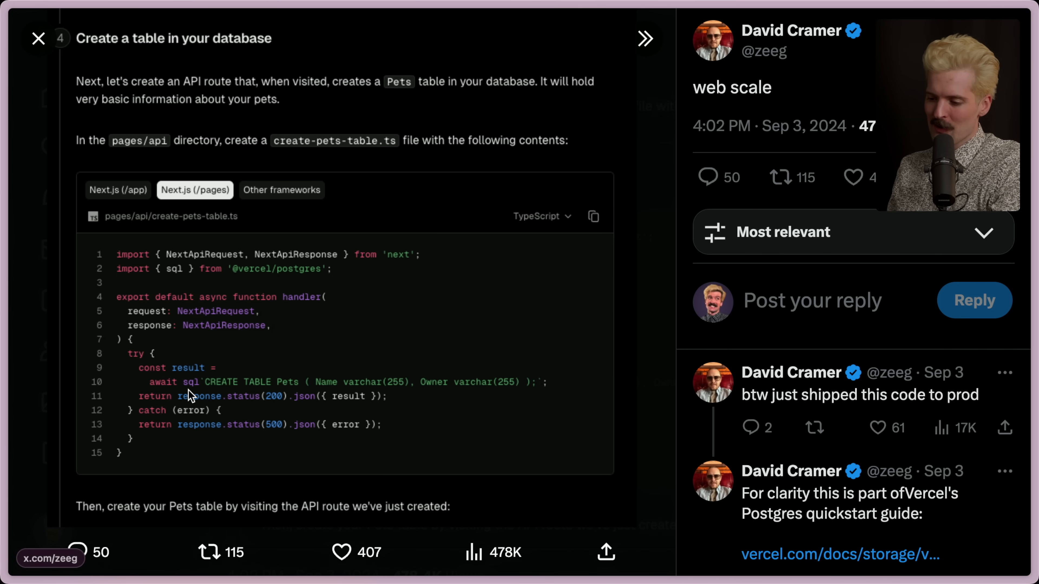
{"action": "mouse_move", "coordinate": [206, 391]}
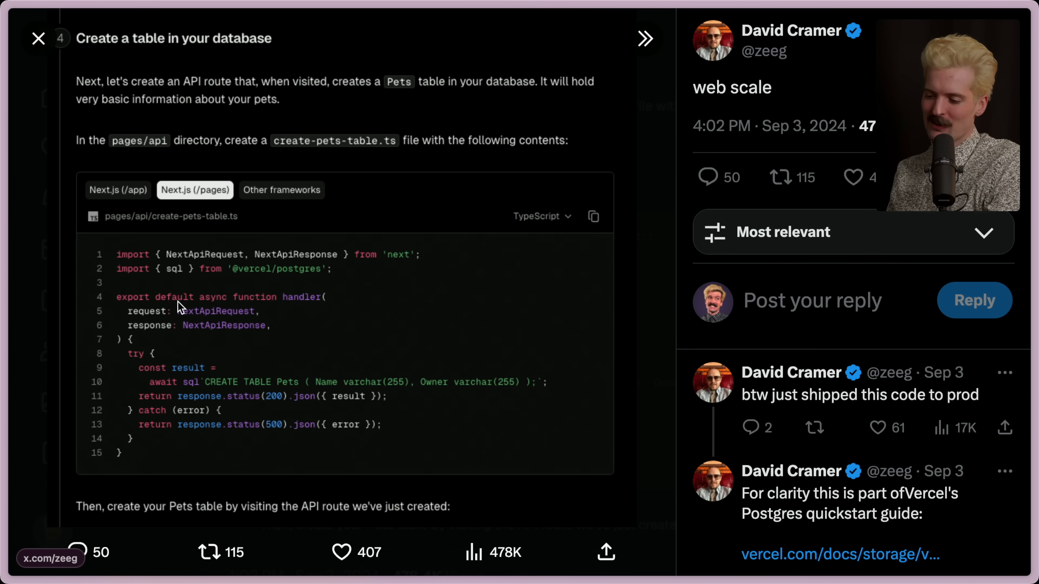
{"action": "mouse_move", "coordinate": [251, 422]}
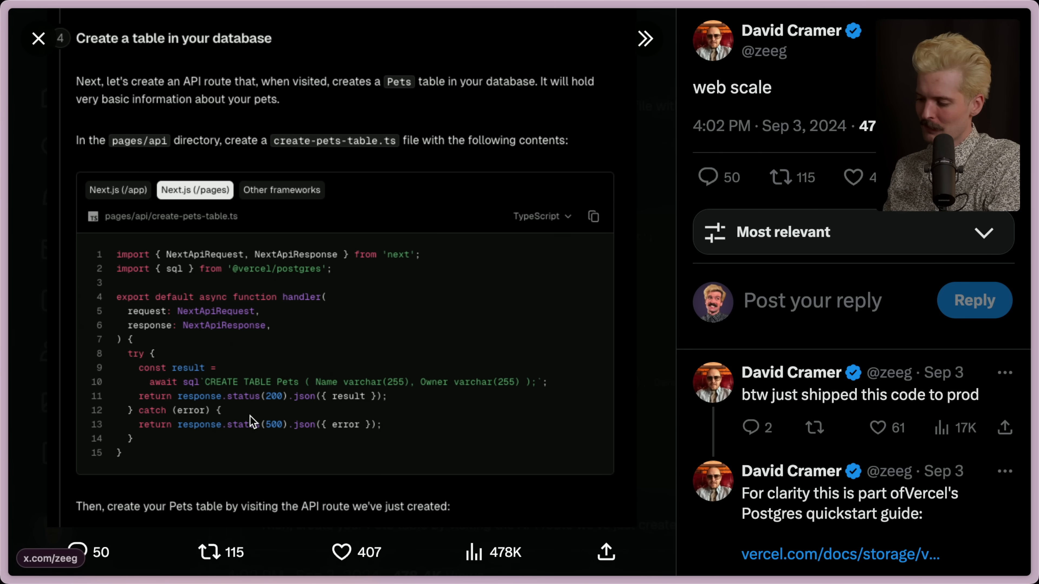
{"action": "mouse_move", "coordinate": [246, 342]}
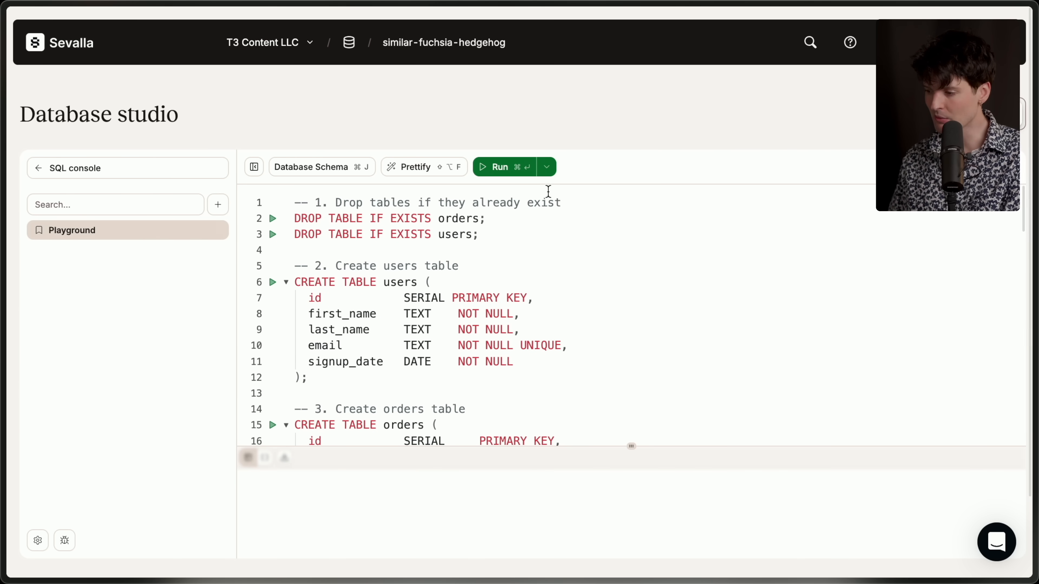
Run the Playground script recreating the users and orders tables in the SQL console.
{"action": "left_click", "coordinate": [499, 168]}
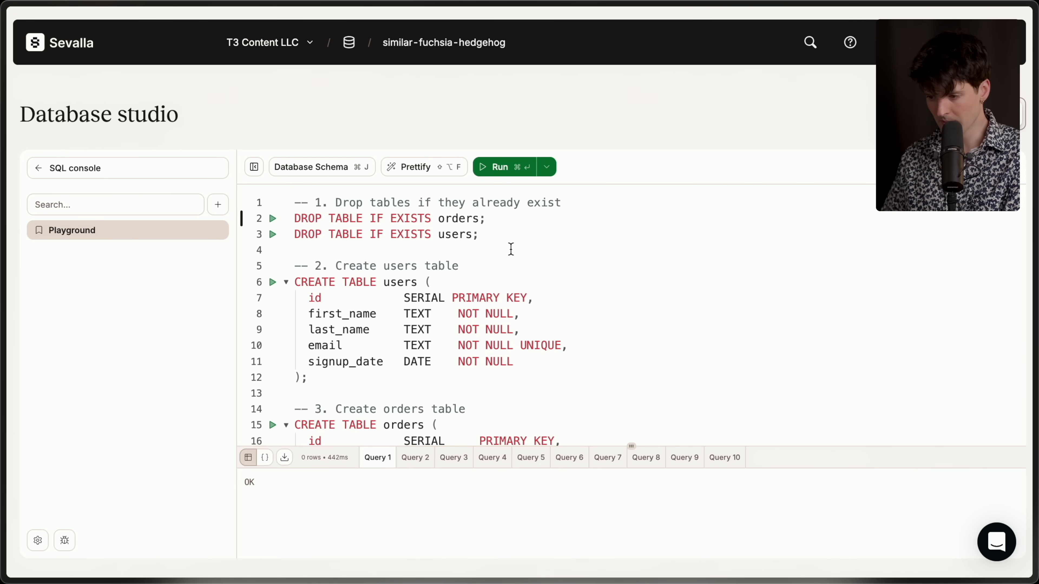
Leave the SQL console, show the orders table rows, and refresh the table list.
{"action": "left_click", "coordinate": [62, 258]}
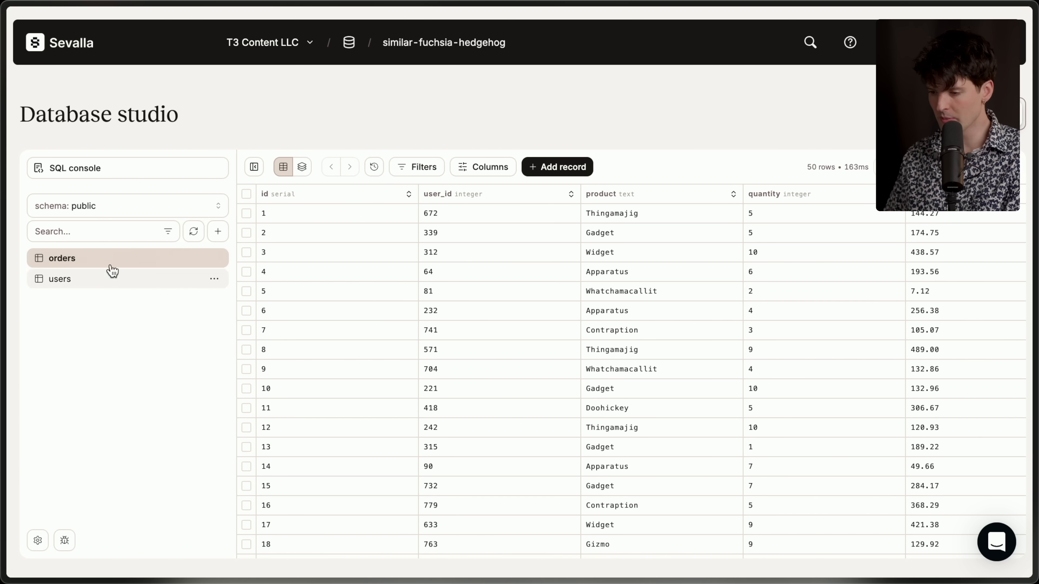
{"action": "left_click", "coordinate": [61, 259]}
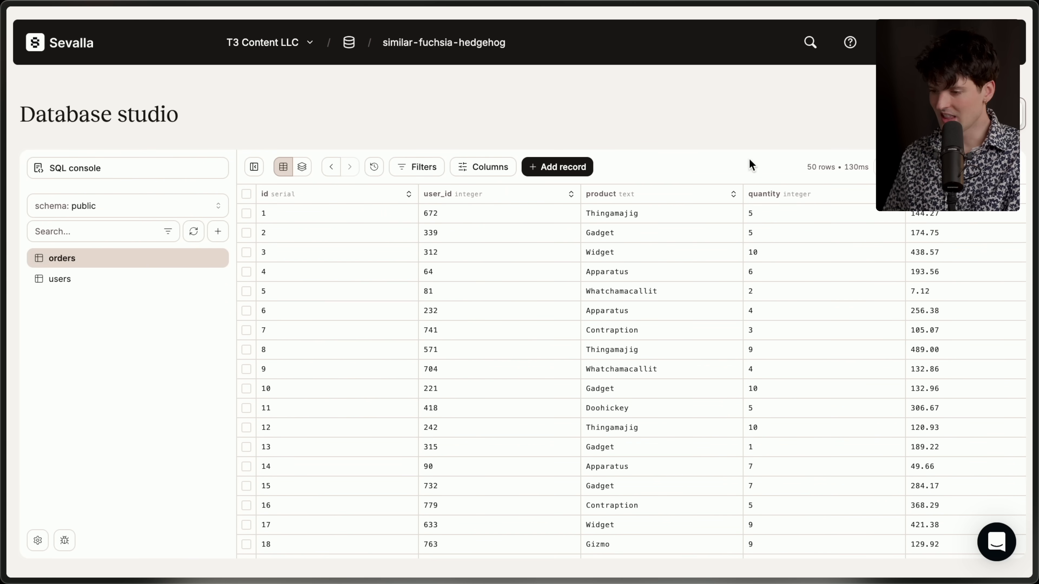
{"action": "mouse_move", "coordinate": [158, 342]}
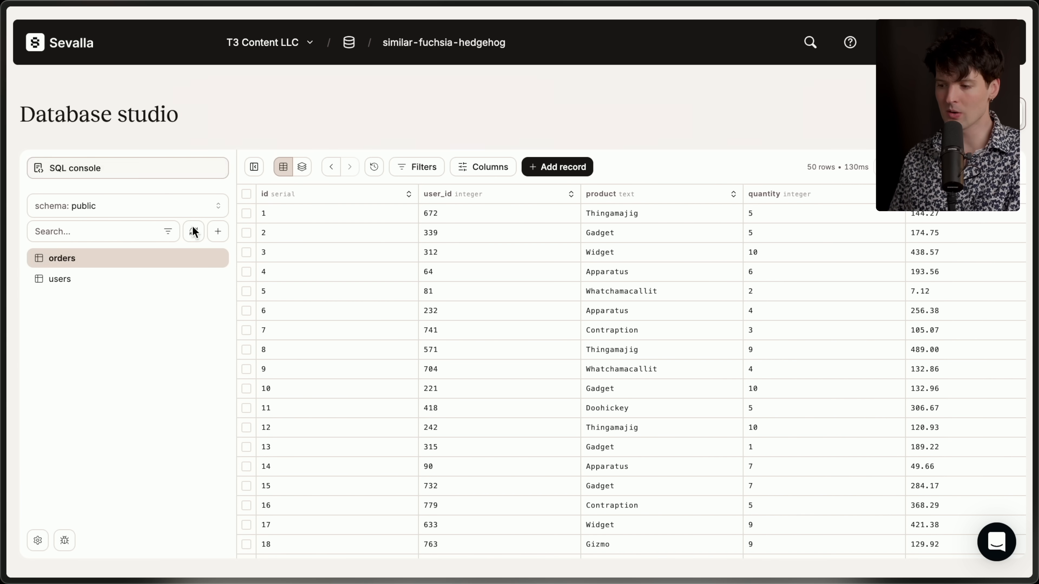
{"action": "left_click", "coordinate": [214, 258]}
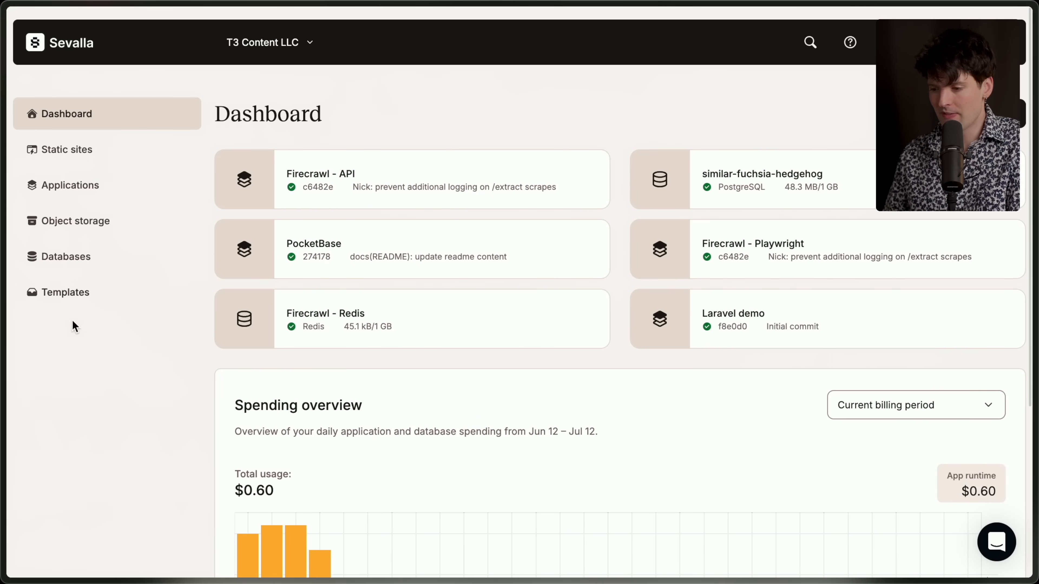
Return to the Sevalla dashboard listing applications and databases.
{"action": "left_click", "coordinate": [66, 292]}
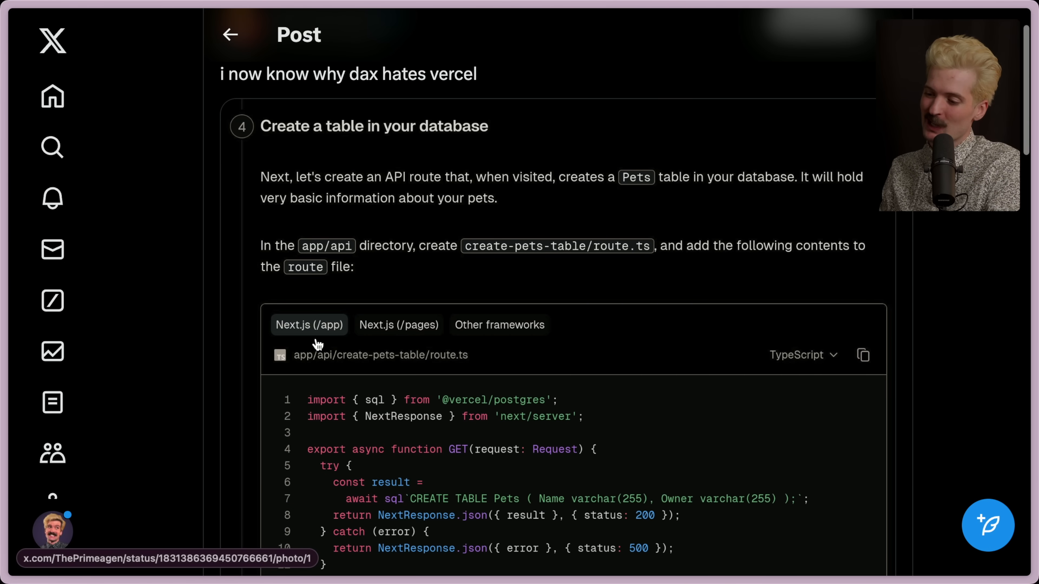
Scroll through the Next.js app-router Pets table route code sample.
{"action": "scroll", "scroll_direction": "down", "scroll_amount": 3}
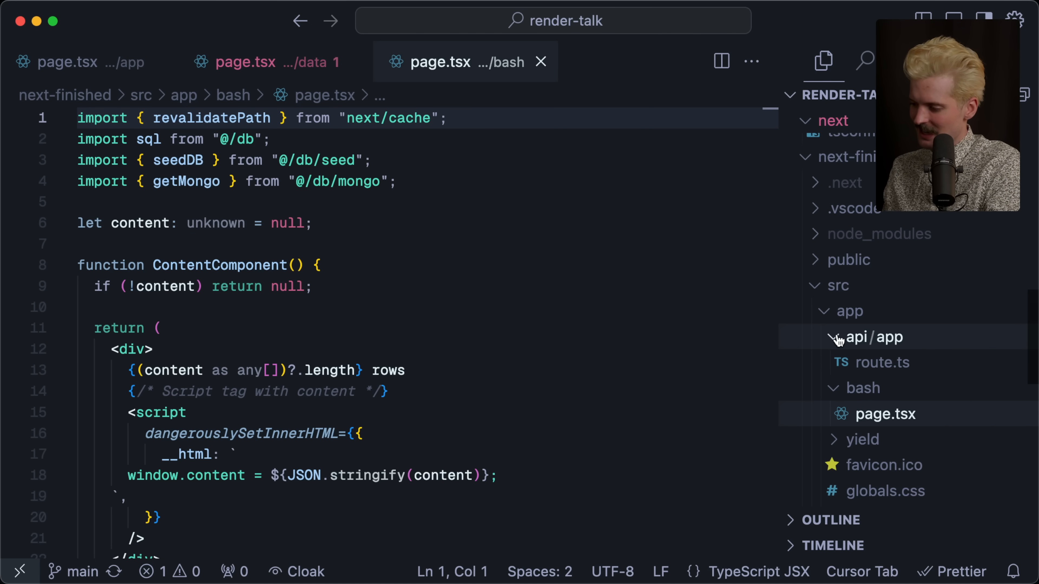
Open route.ts under src/app/api/app in the Explorer.
{"action": "left_click", "coordinate": [871, 362]}
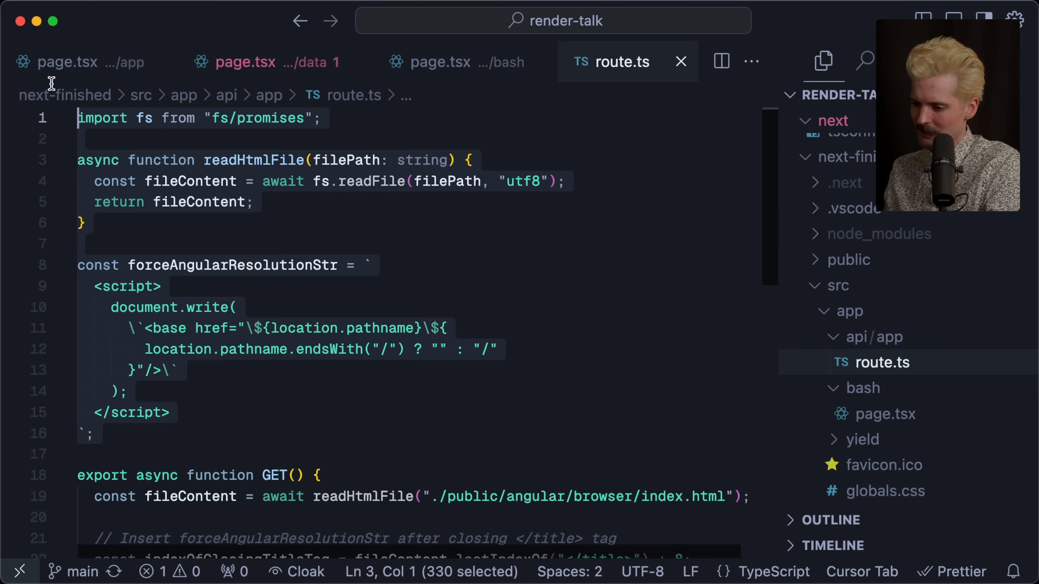
{"action": "left_click", "coordinate": [206, 244]}
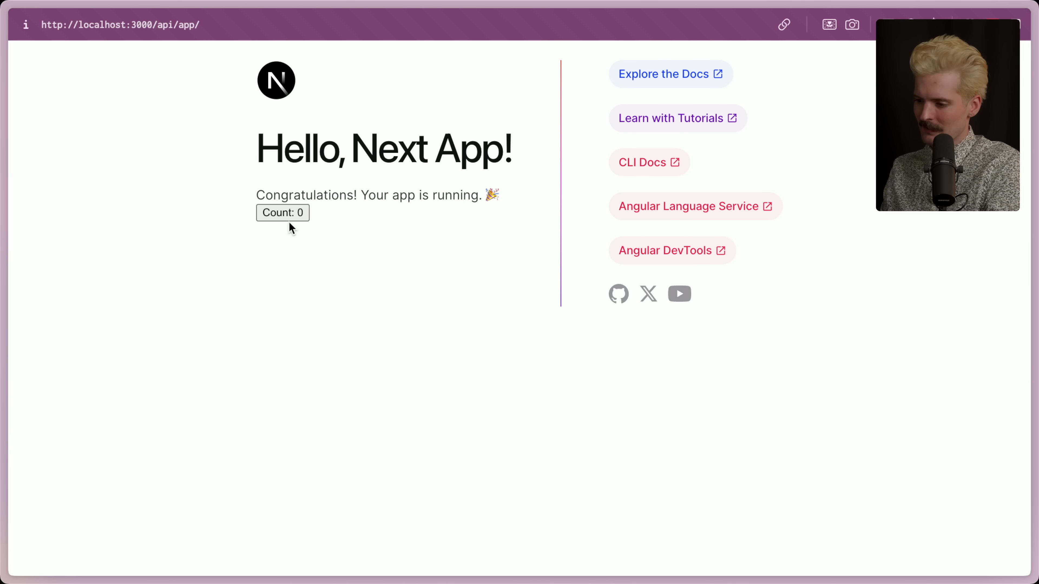
Increment the Next app page counter, then load localhost:3000/bash.
{"action": "left_click", "coordinate": [283, 213]}
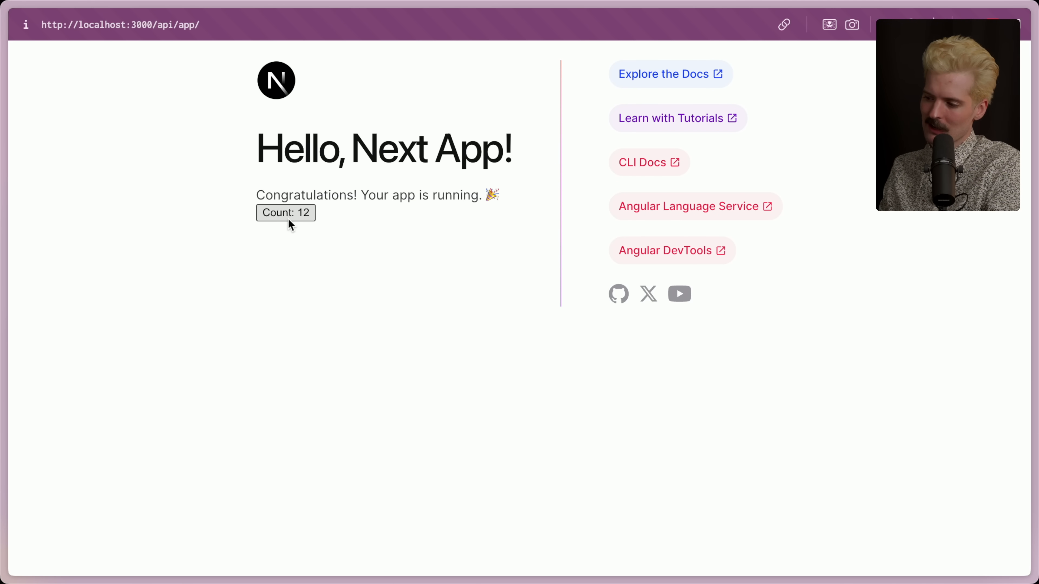
{"action": "mouse_move", "coordinate": [307, 236]}
{"action": "type", "text": "b"}
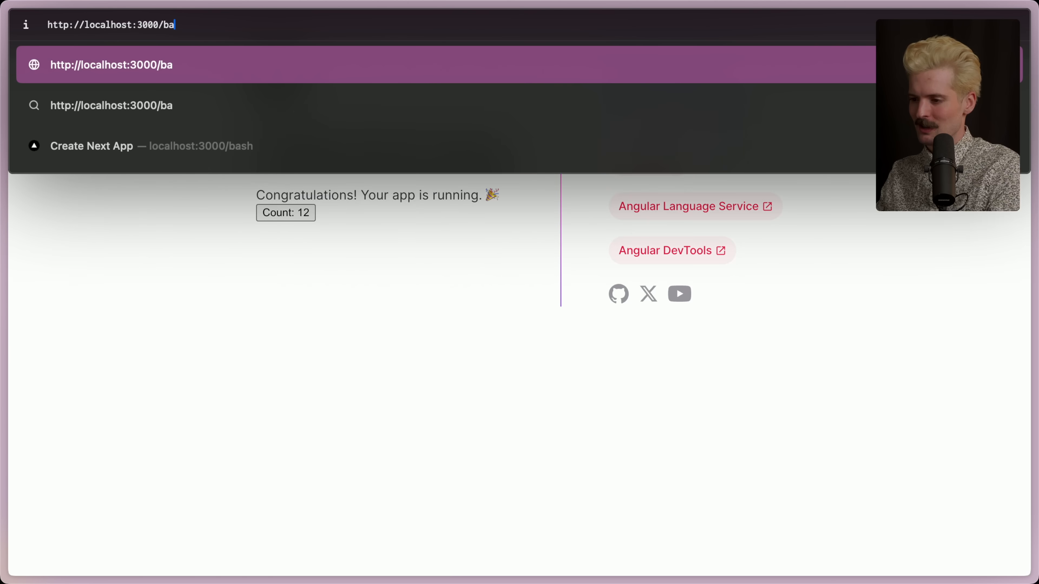
{"action": "key", "text": "Enter"}
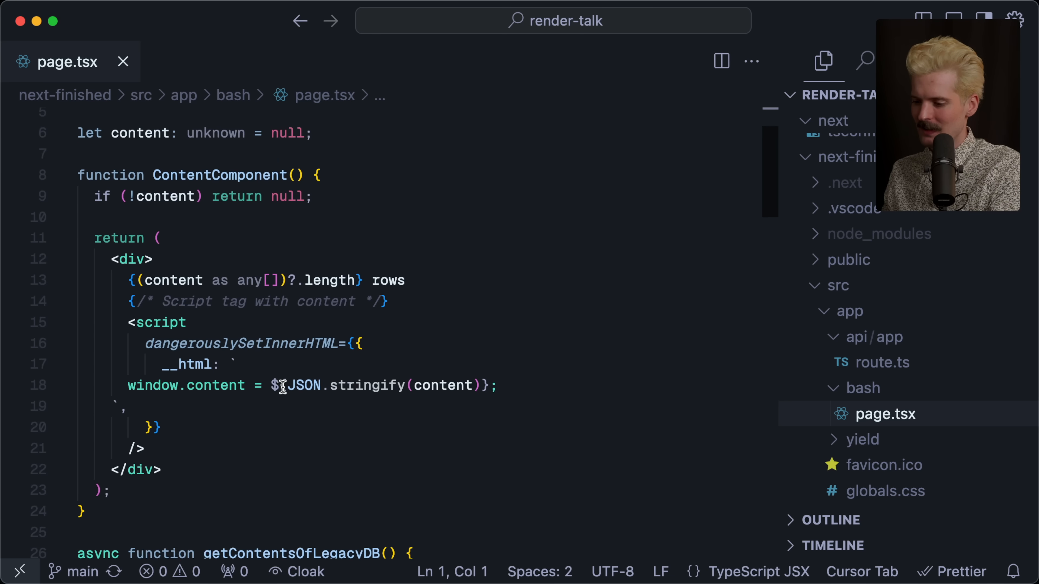
{"action": "scroll", "scroll_direction": "down", "scroll_amount": 3}
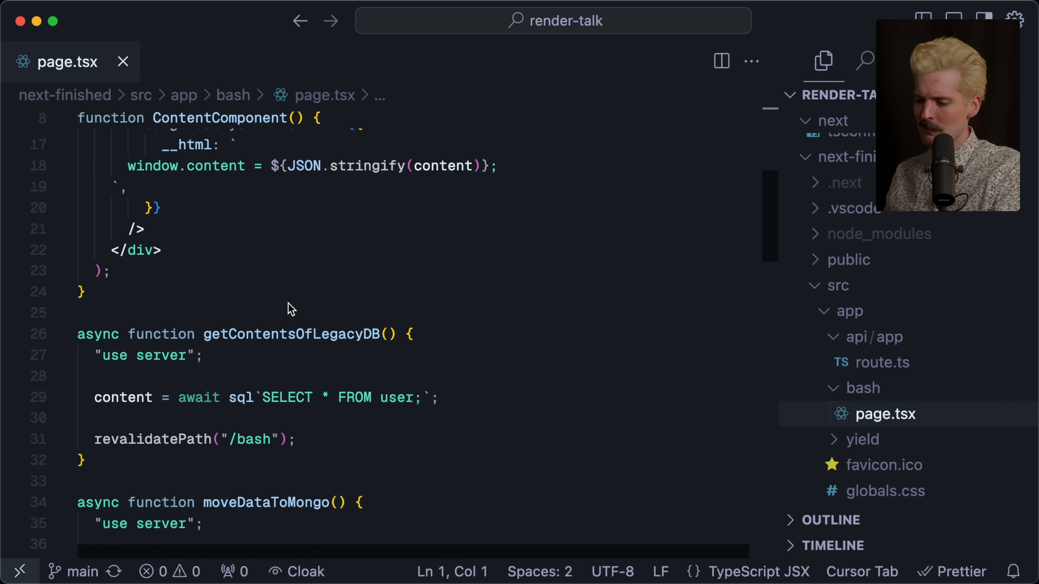
{"action": "scroll", "scroll_direction": "down", "scroll_amount": 3}
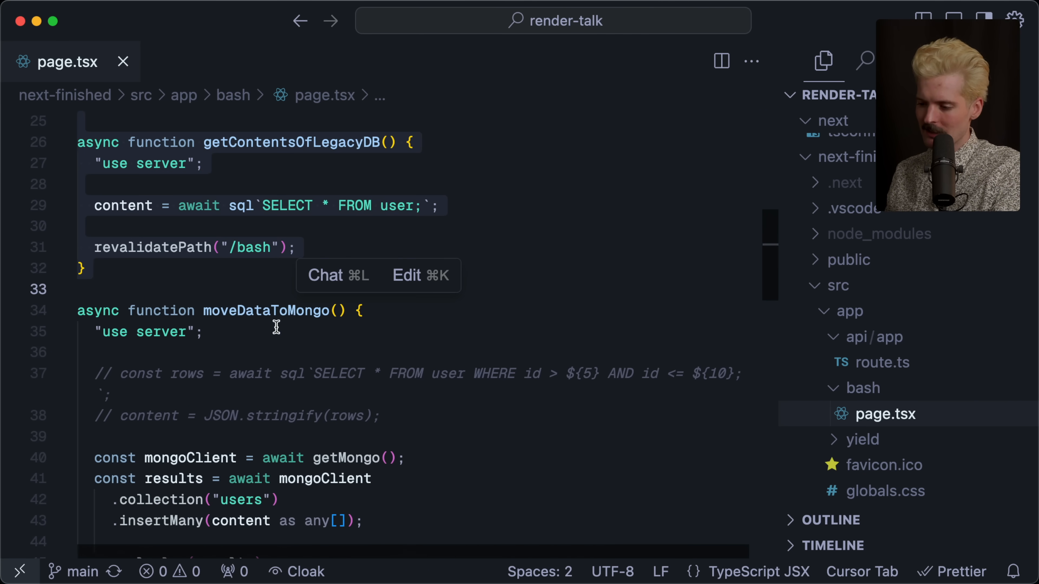
{"action": "left_click", "coordinate": [152, 332]}
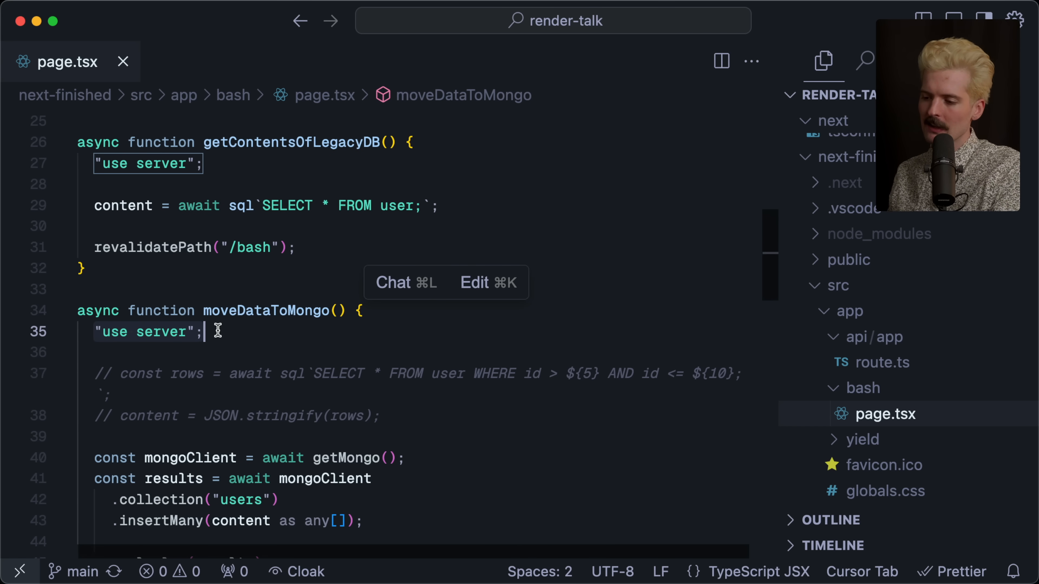
{"action": "left_click", "coordinate": [100, 206]}
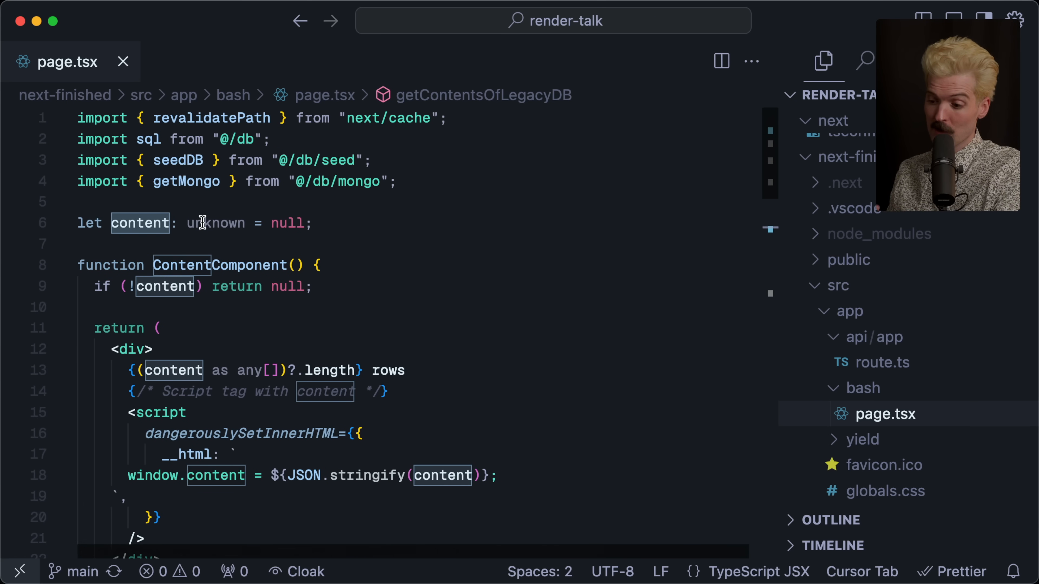
{"action": "scroll", "scroll_direction": "down", "scroll_amount": 3}
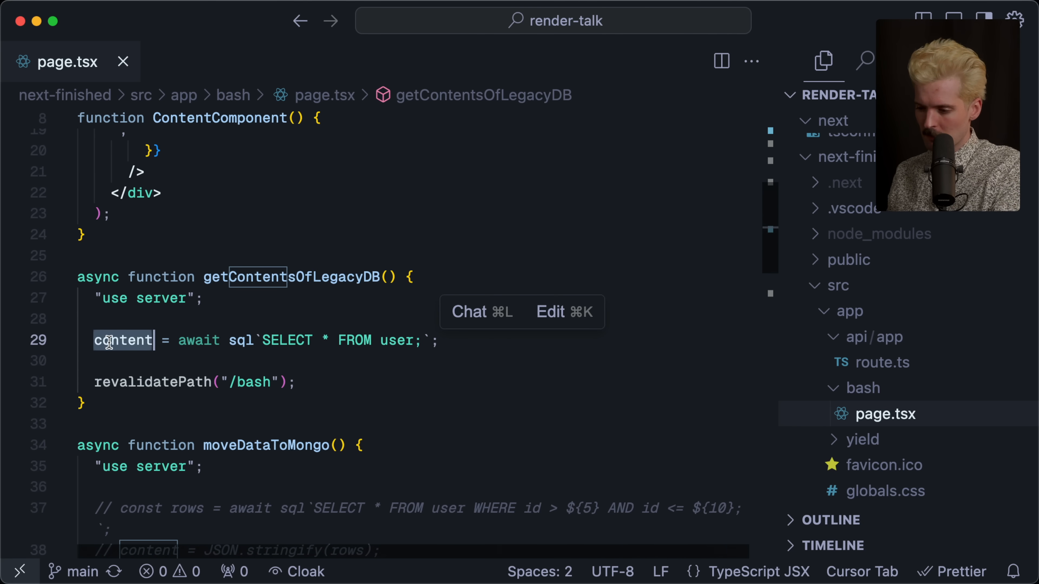
{"action": "mouse_move", "coordinate": [202, 363]}
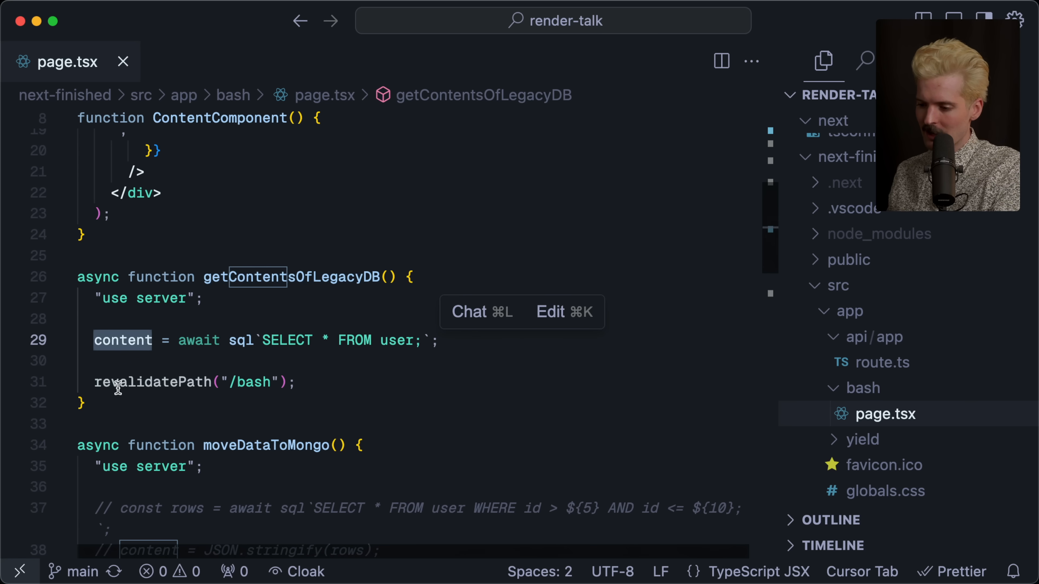
{"action": "scroll", "scroll_direction": "down", "scroll_amount": 3}
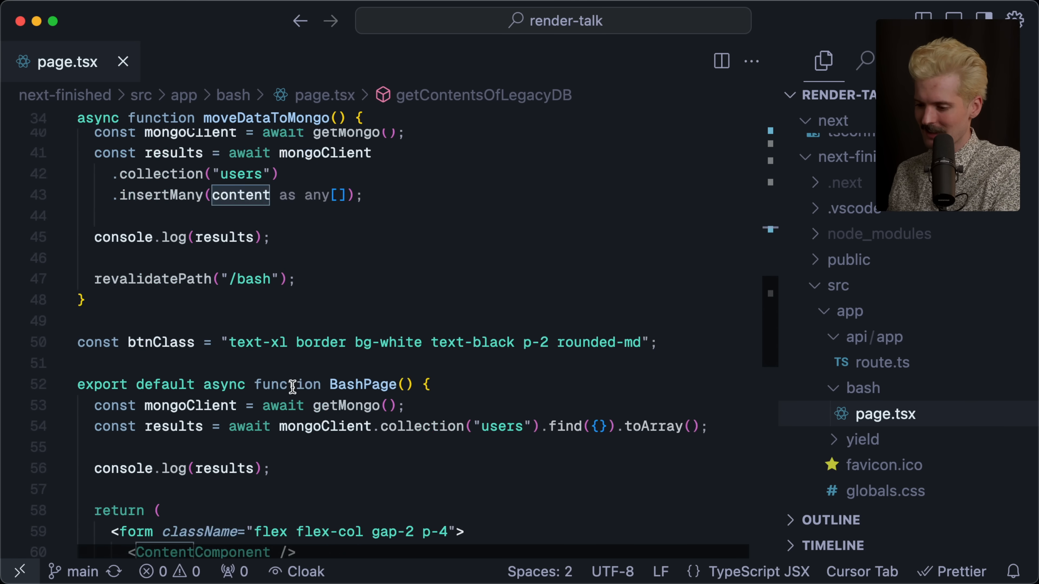
{"action": "scroll", "scroll_direction": "down", "scroll_amount": 3}
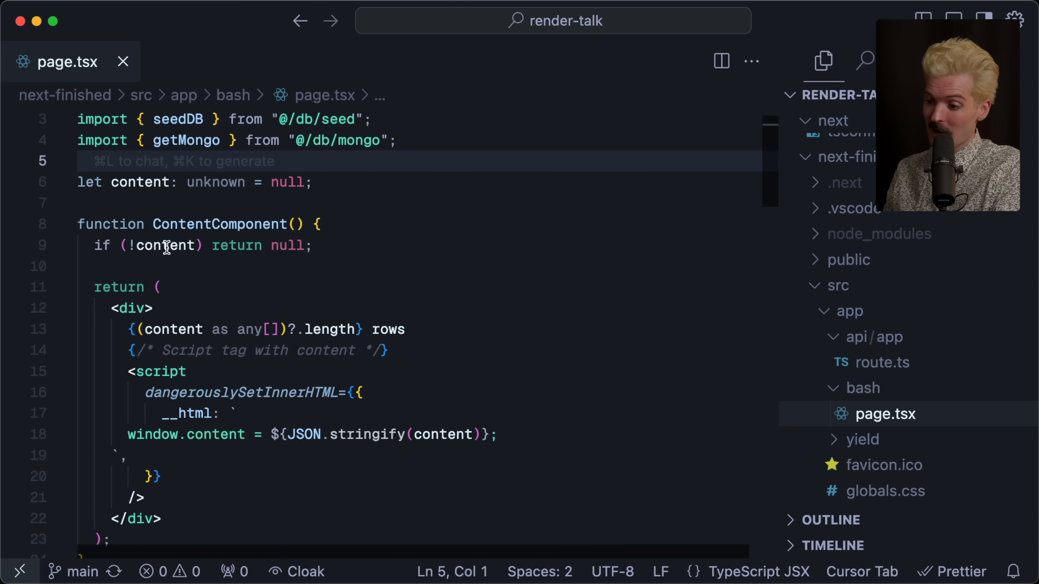
{"action": "mouse_move", "coordinate": [131, 316]}
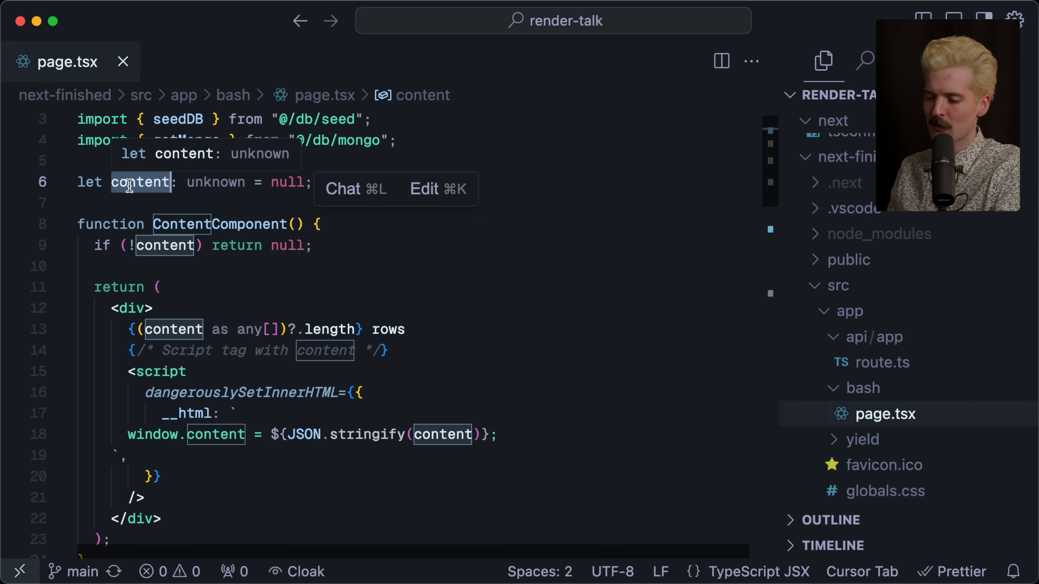
{"action": "left_click", "coordinate": [431, 330]}
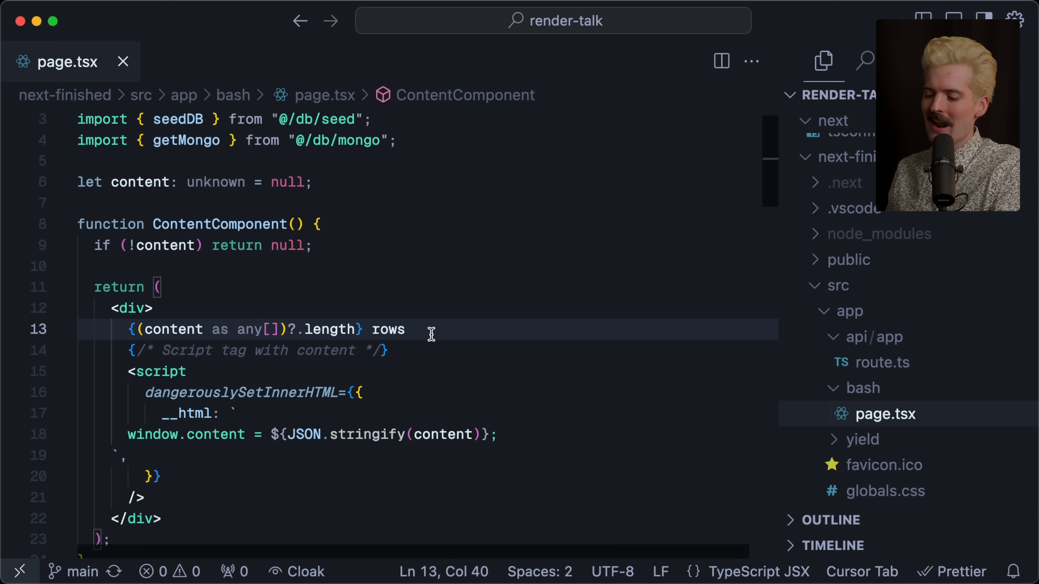
{"action": "scroll", "scroll_direction": "down", "scroll_amount": 3}
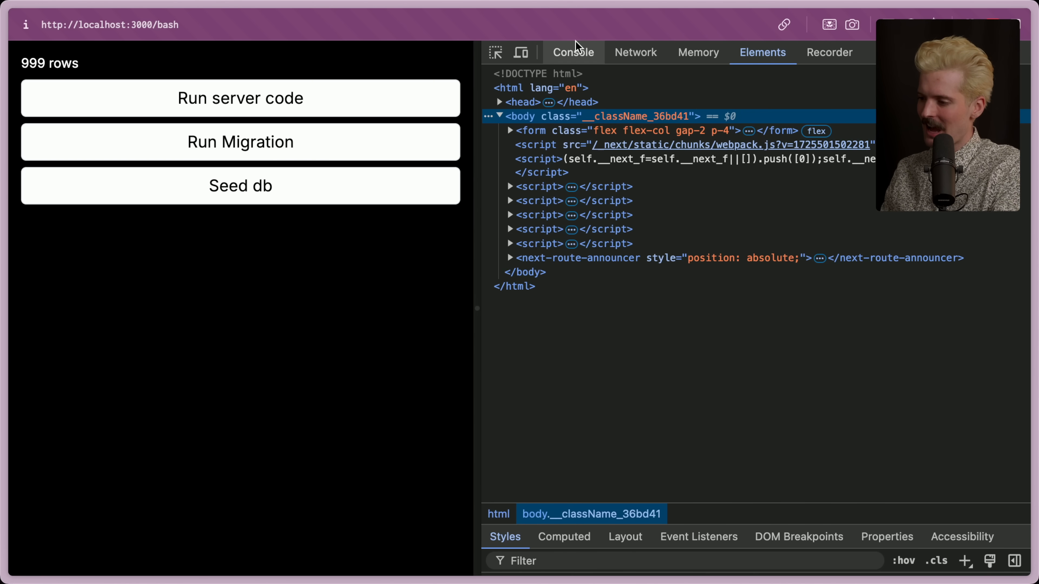
Evaluate window.content in the browser console and see it return undefined.
{"action": "left_click", "coordinate": [572, 52]}
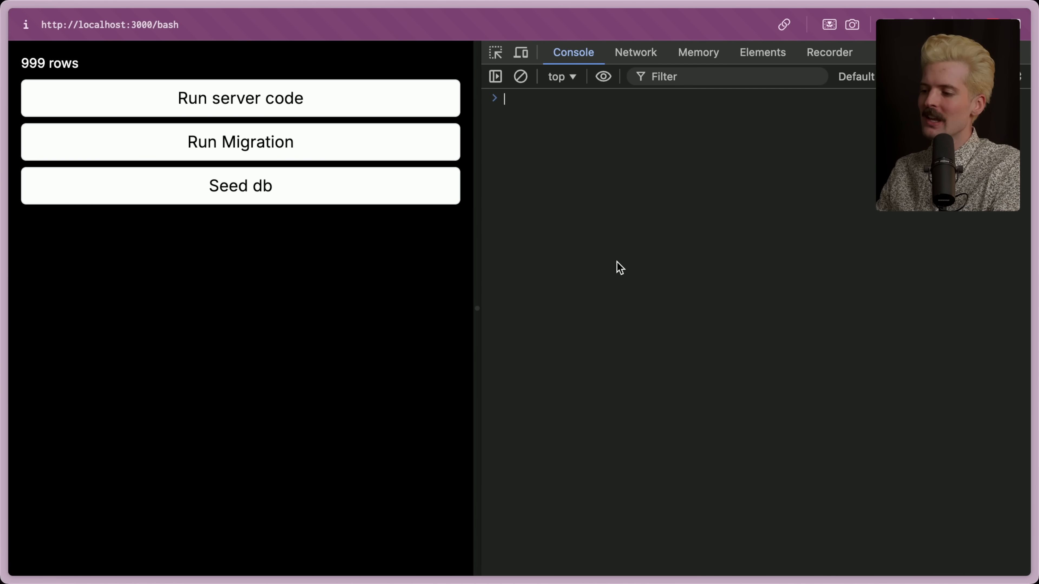
{"action": "type", "text": "window.con"}
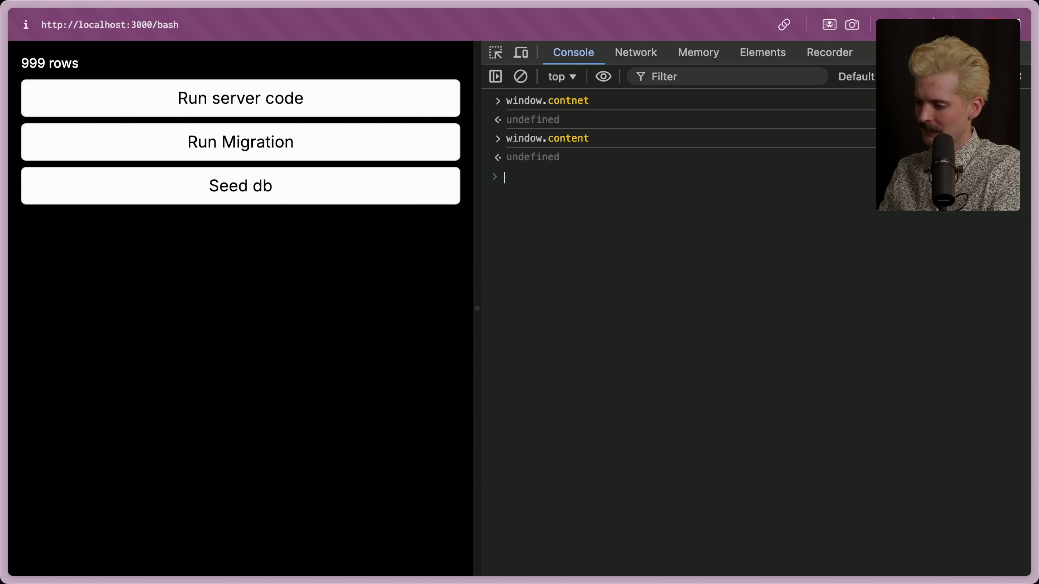
{"action": "left_click", "coordinate": [520, 77]}
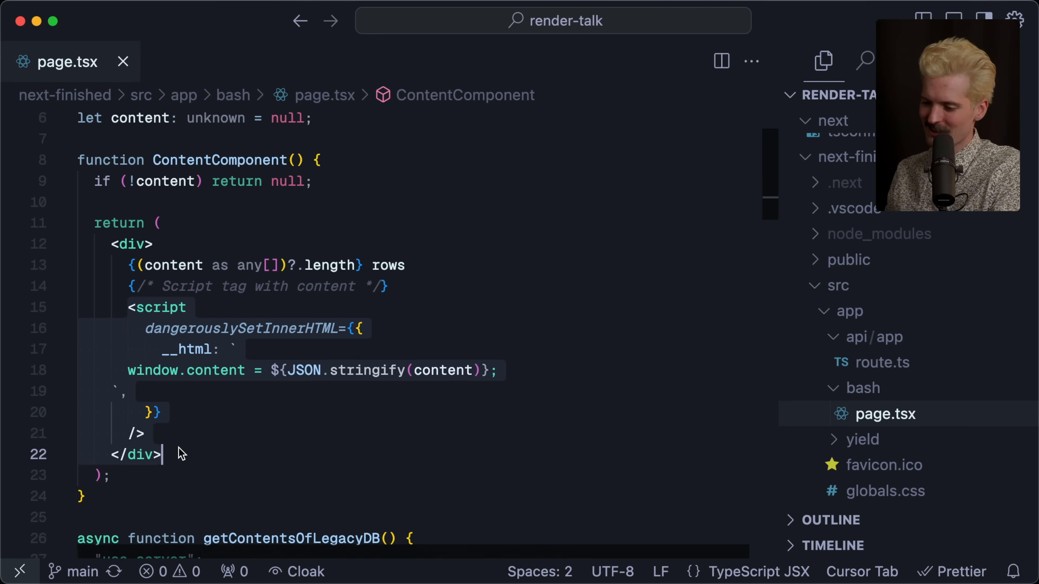
{"action": "left_click", "coordinate": [129, 370]}
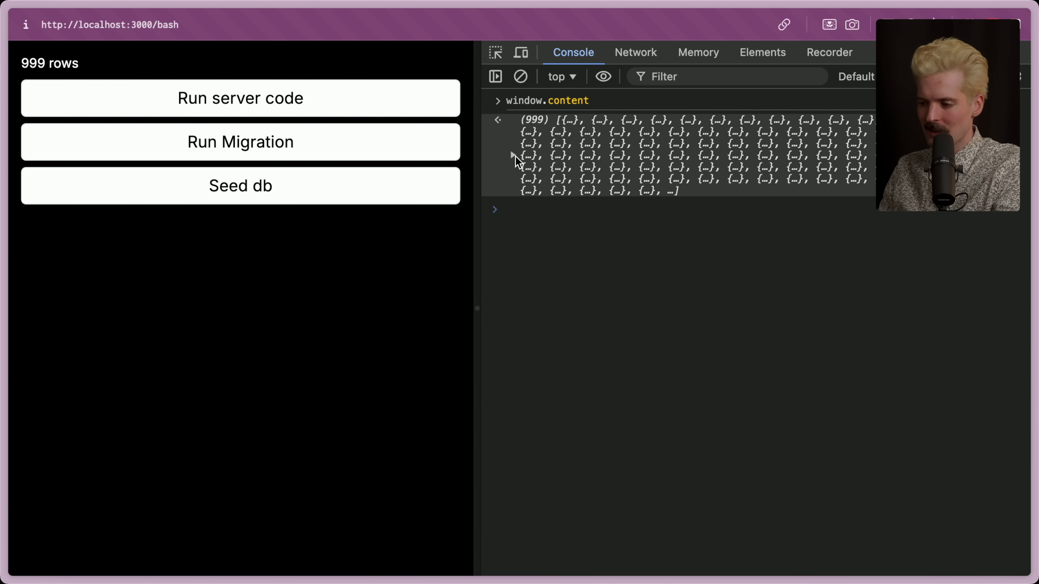
Expand the 999-item window.content array and its first hundred user records.
{"action": "left_click", "coordinate": [513, 156]}
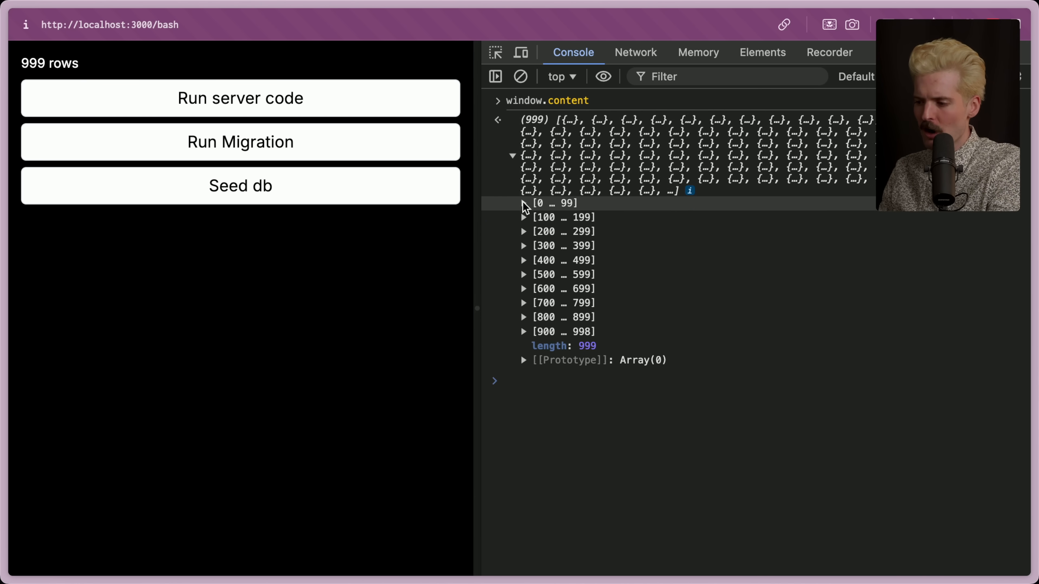
{"action": "left_click", "coordinate": [523, 203]}
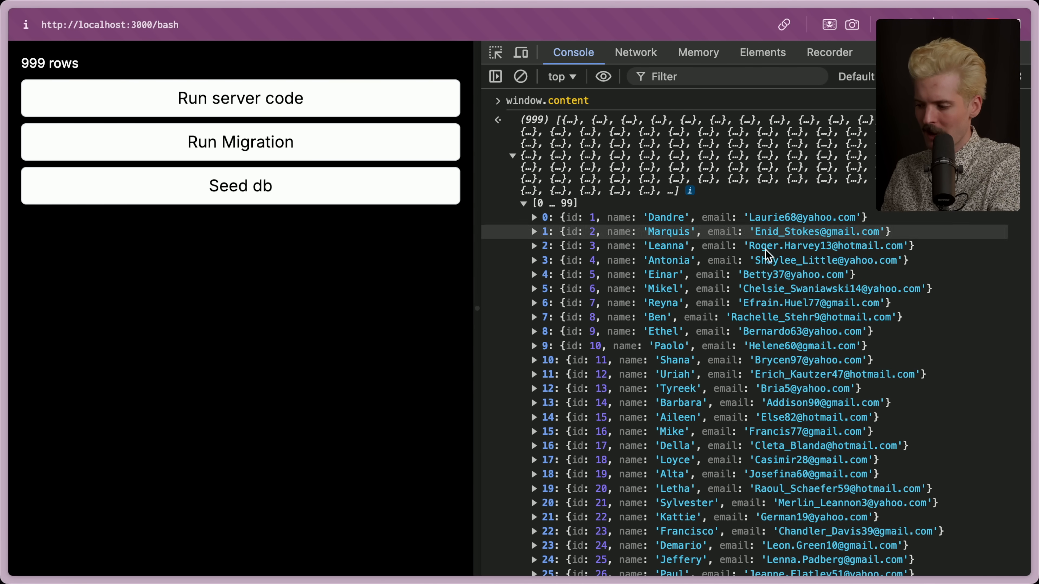
{"action": "mouse_move", "coordinate": [510, 222]}
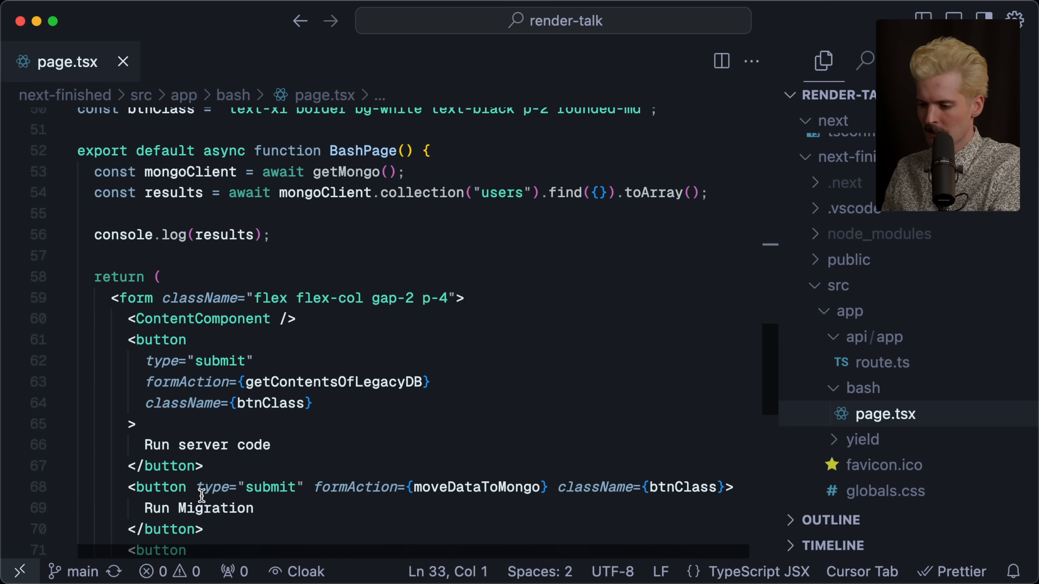
Scroll page.tsx to the moveDataToMongo server action inserting into the users collection.
{"action": "scroll", "scroll_direction": "down", "scroll_amount": 3}
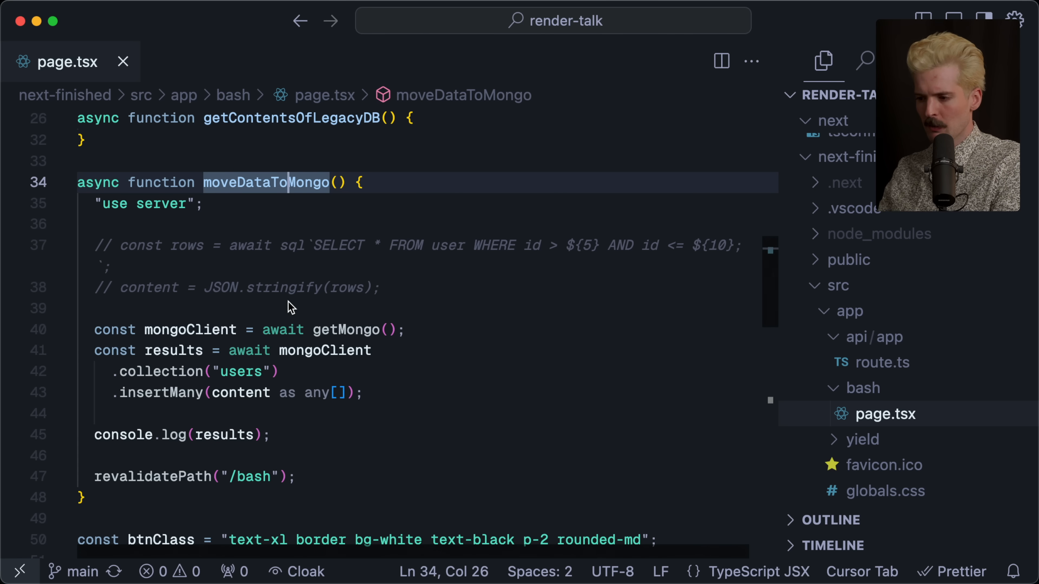
{"action": "mouse_move", "coordinate": [265, 186]}
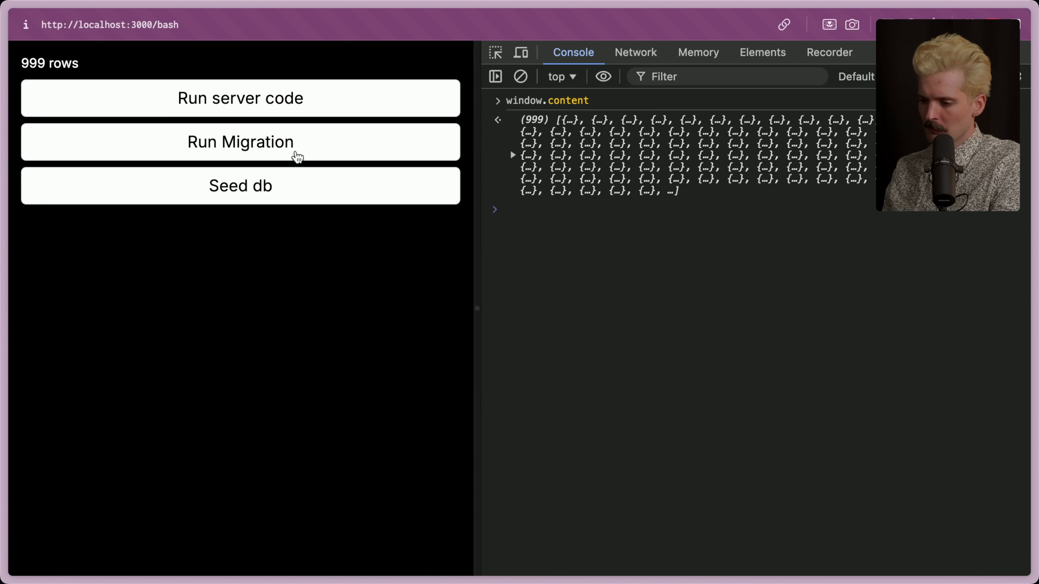
{"action": "mouse_move", "coordinate": [230, 440]}
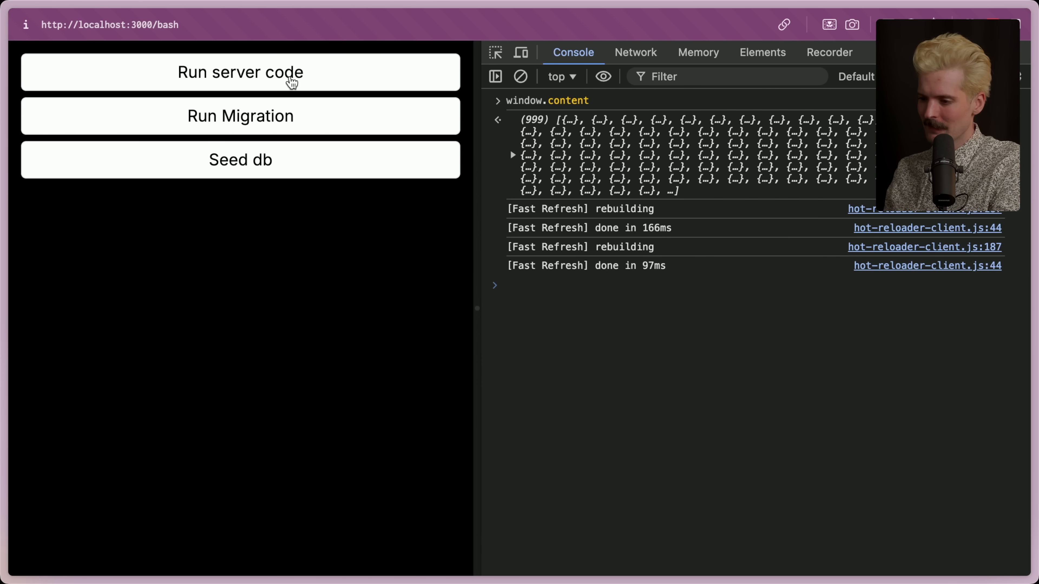
Load the legacy database rows into the /bash page again.
{"action": "left_click", "coordinate": [240, 72]}
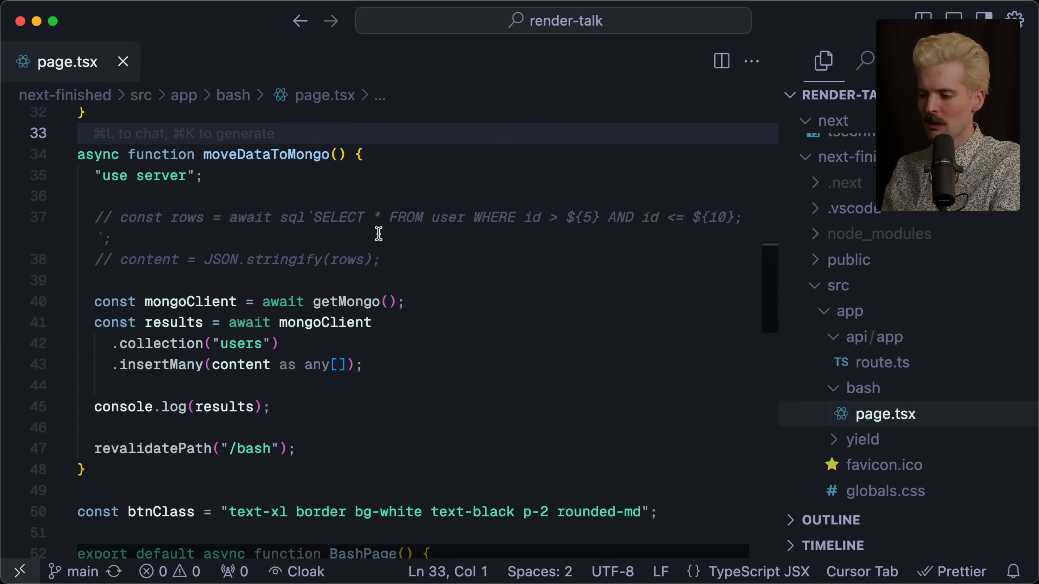
{"action": "mouse_move", "coordinate": [256, 232]}
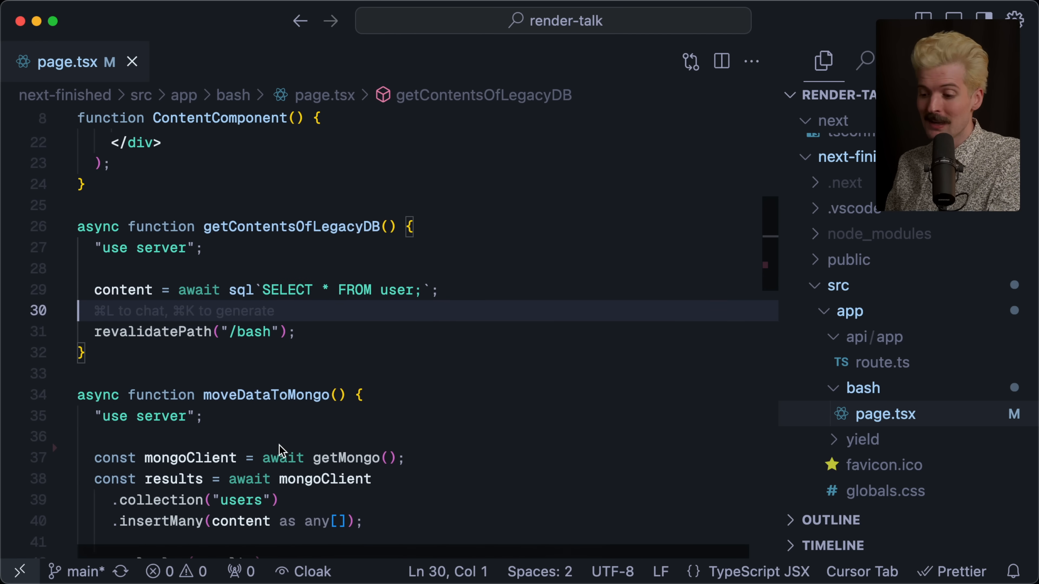
{"action": "scroll", "scroll_direction": "down", "scroll_amount": 3}
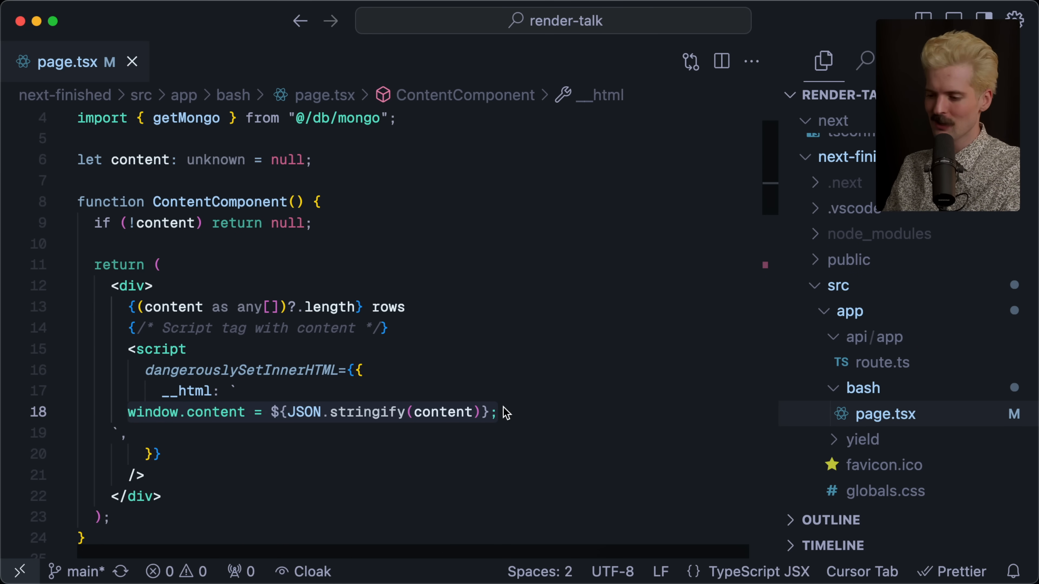
{"action": "left_click", "coordinate": [503, 411]}
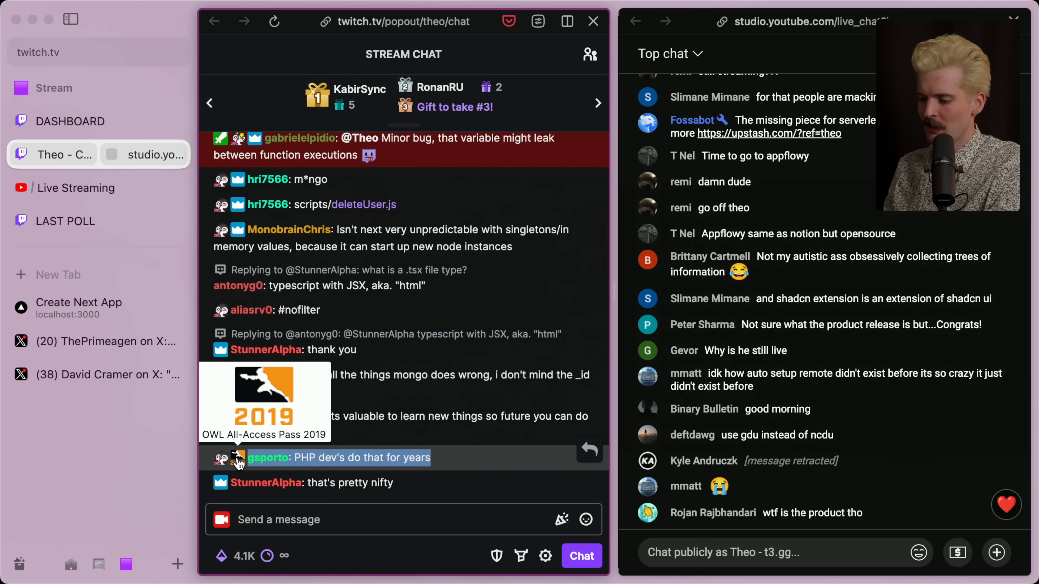
{"action": "mouse_move", "coordinate": [494, 466]}
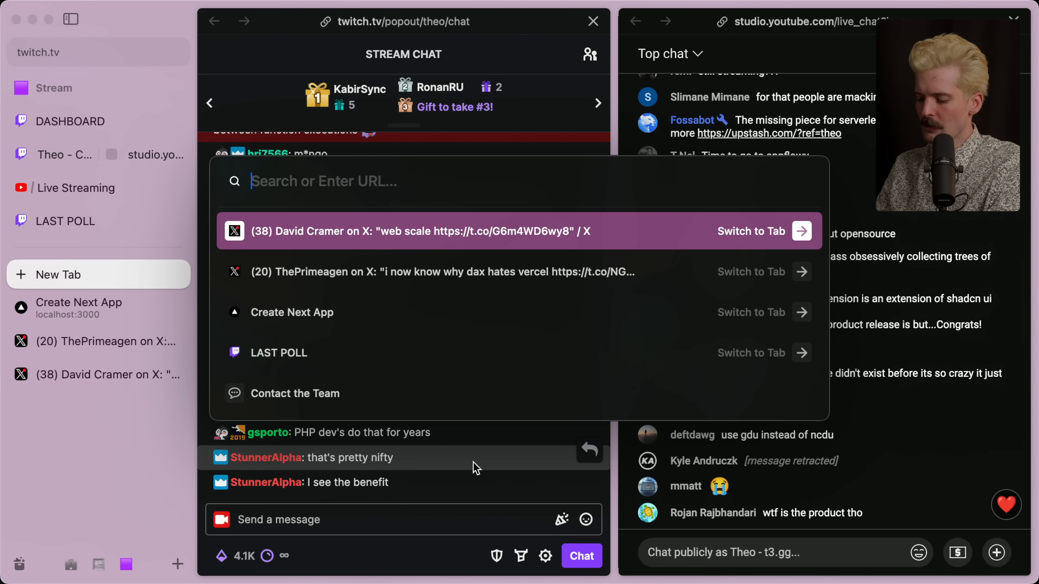
Start a new-tab search query beginning with 'how to port'.
{"action": "type", "text": "how to port psql dump to mysql"}
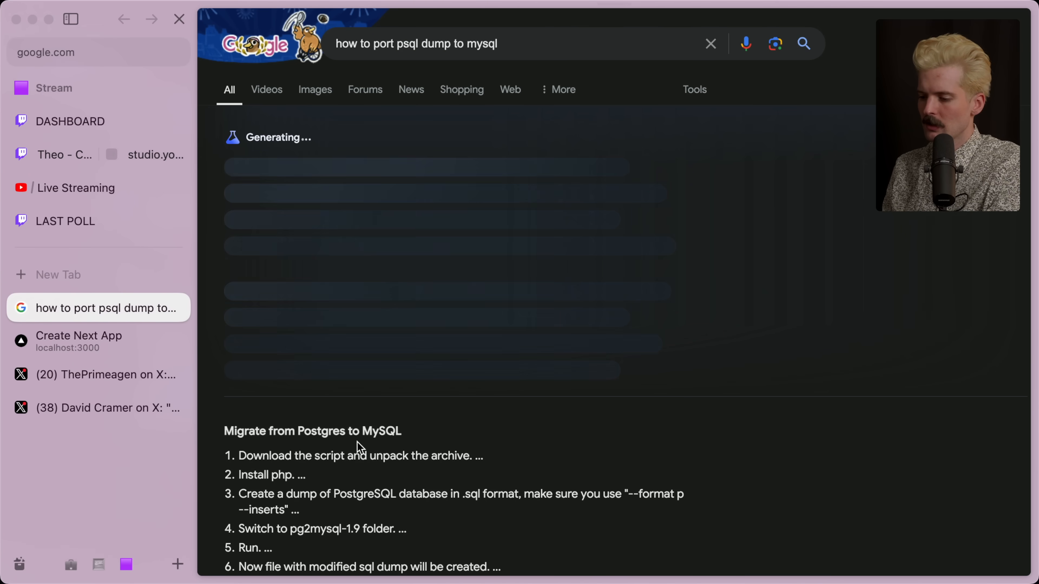
Scroll the Easy Redmine guide and highlight the pg2mysql php script tool name.
{"action": "scroll", "scroll_direction": "down", "scroll_amount": 3}
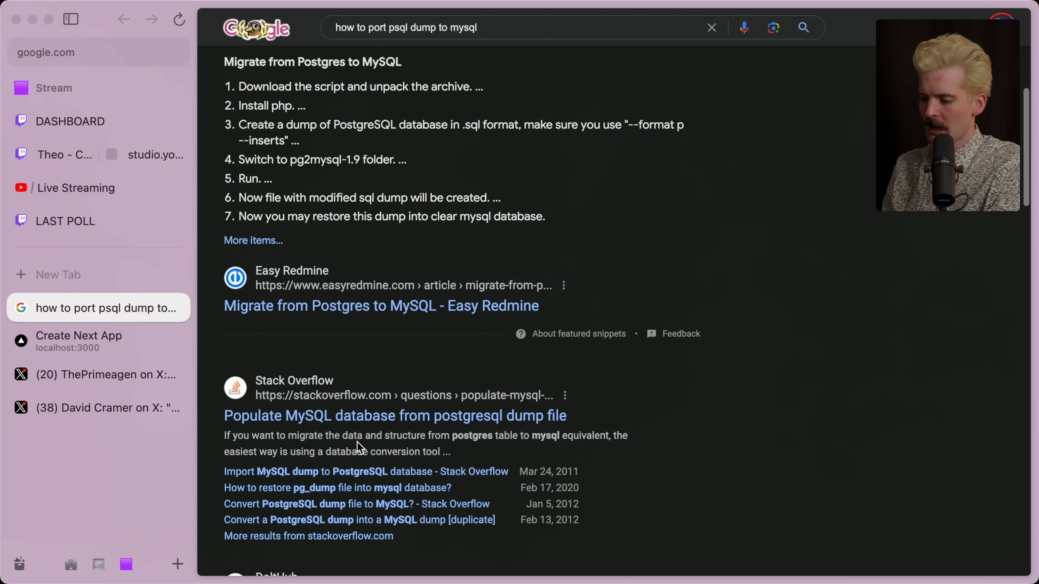
{"action": "scroll", "scroll_direction": "down", "scroll_amount": 3}
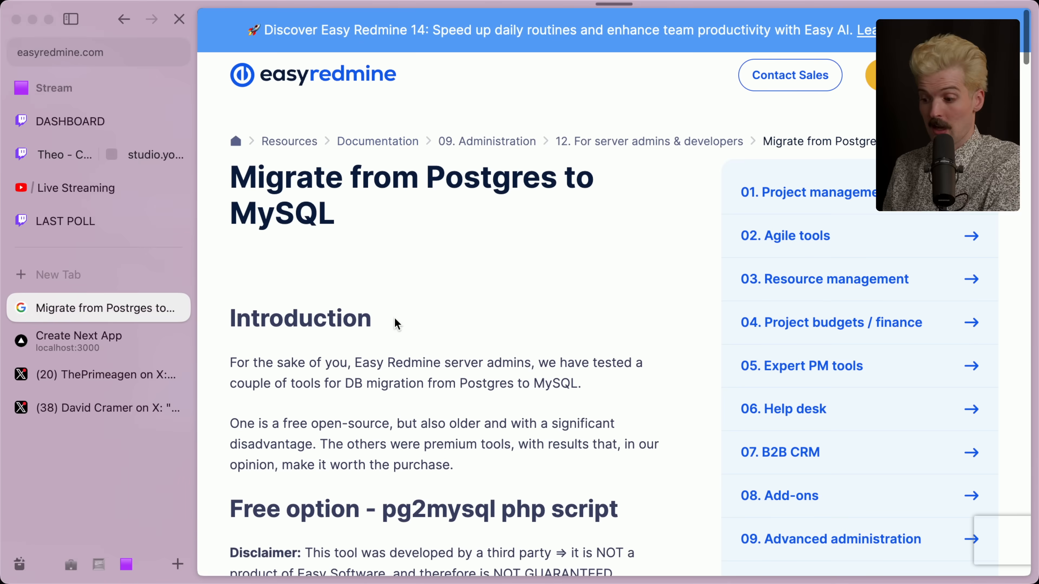
{"action": "scroll", "scroll_direction": "down", "scroll_amount": 3}
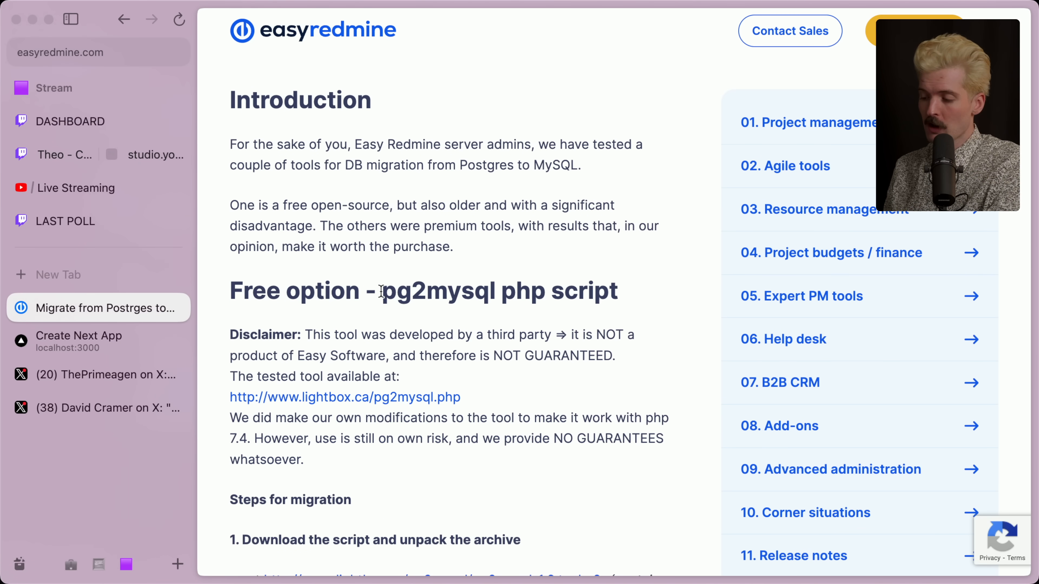
{"action": "left_click_drag", "start_coordinate": [382, 290], "coordinate": [617, 290]}
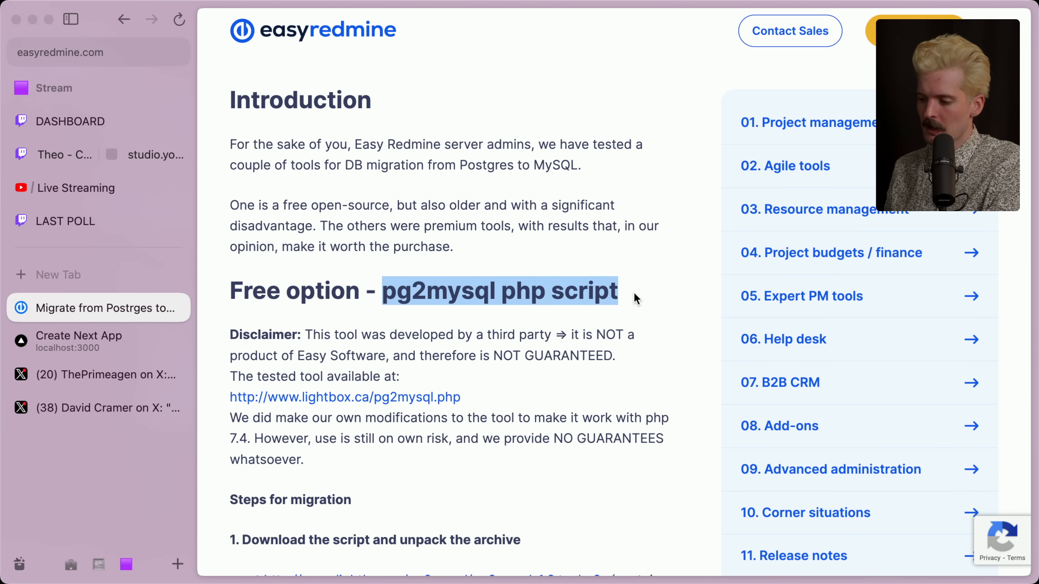
{"action": "mouse_move", "coordinate": [337, 406]}
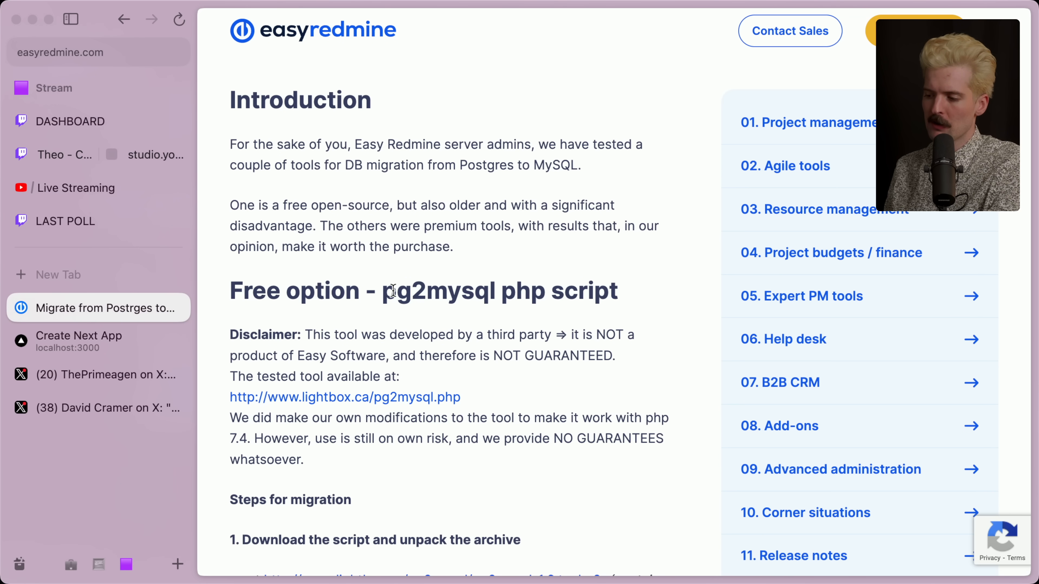
{"action": "mouse_move", "coordinate": [464, 284]}
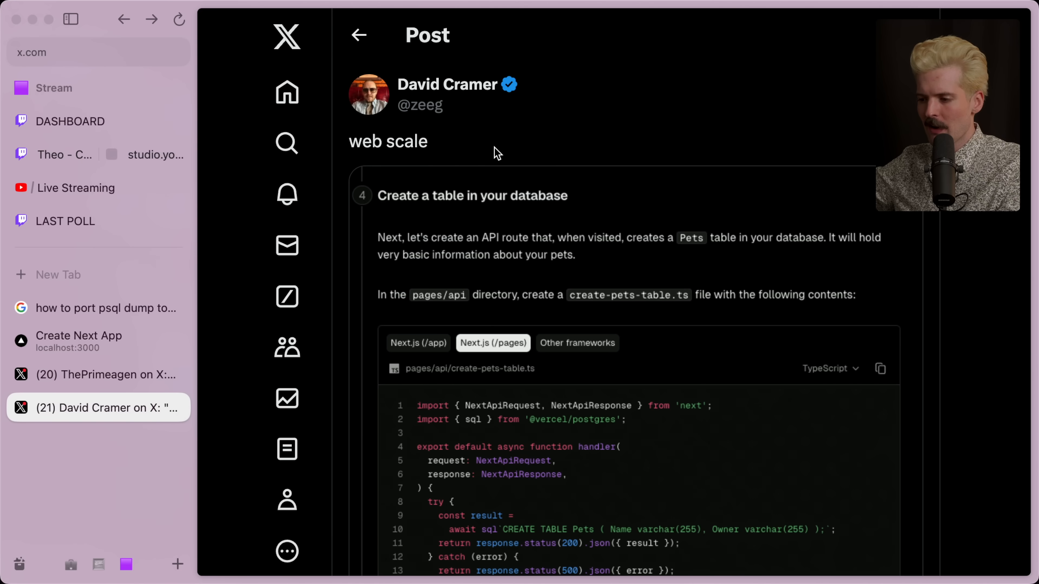
Scroll through the 'web scale' post's code screenshot creating a Pets table.
{"action": "scroll", "scroll_direction": "down", "scroll_amount": 3}
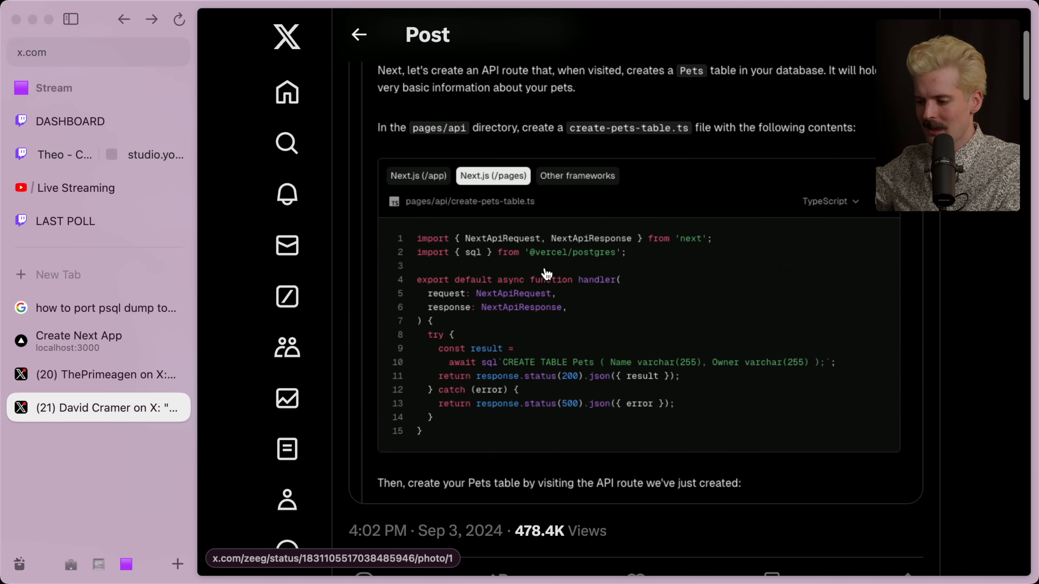
{"action": "scroll", "scroll_direction": "down", "scroll_amount": 3}
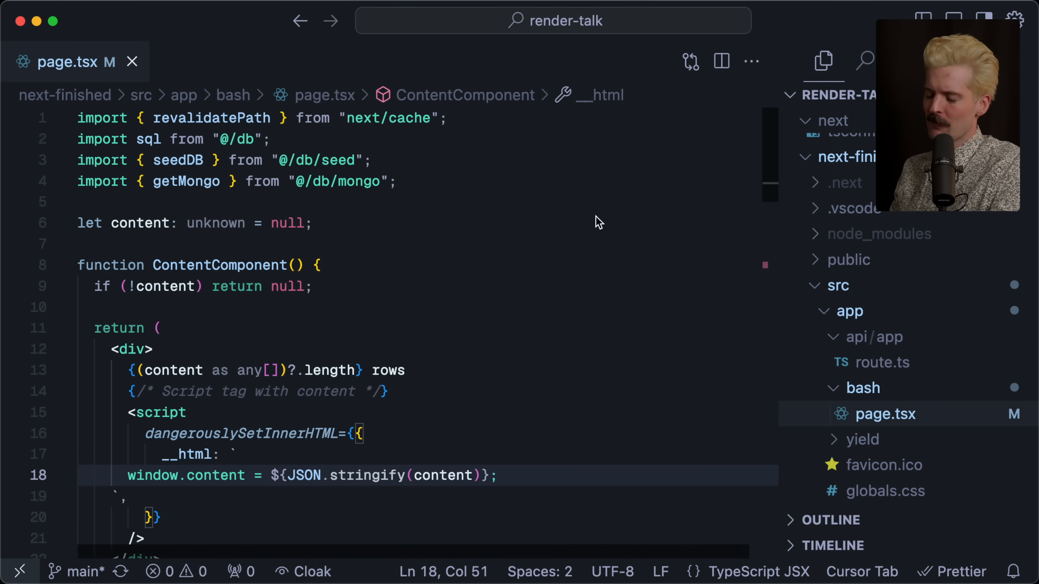
Scroll page.tsx to bring its imports and ContentComponent into view.
{"action": "scroll", "scroll_direction": "down", "scroll_amount": 3}
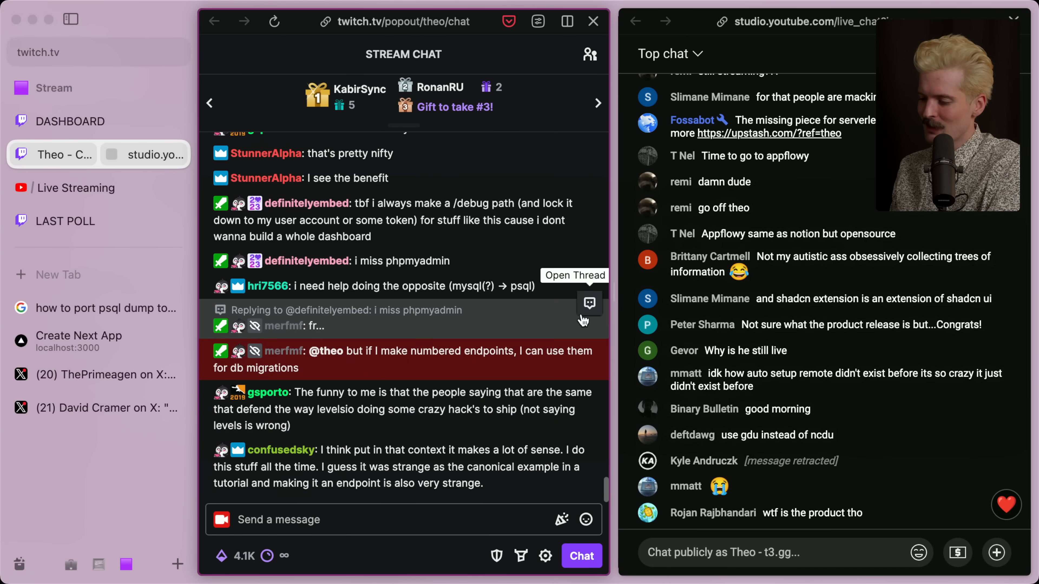
{"action": "mouse_move", "coordinate": [550, 329]}
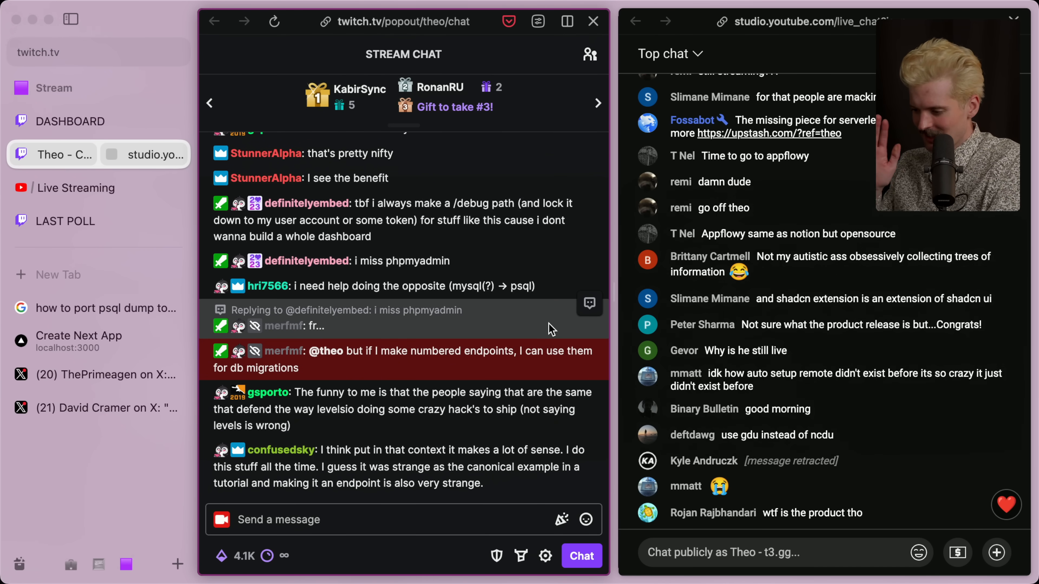